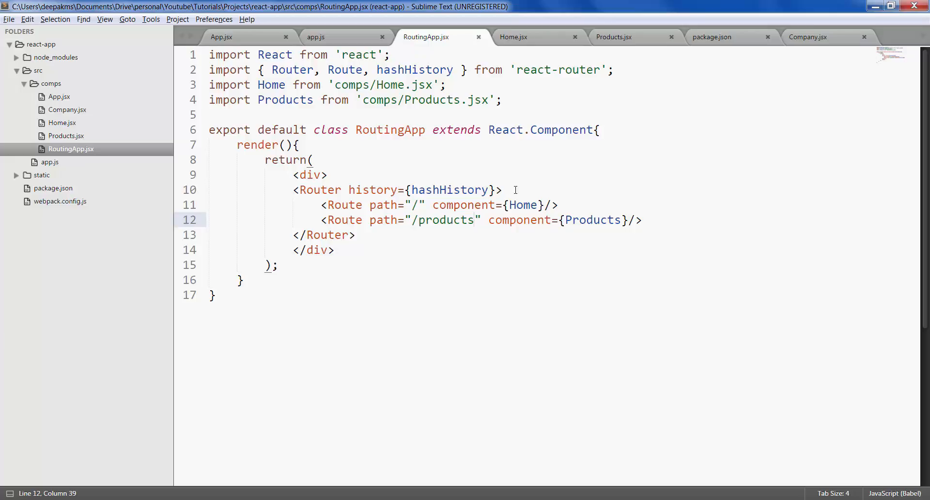
- Insert <Route path="/" component={Container}> and its closing </Route> above the Home route
{"action": "key", "text": "enter"}
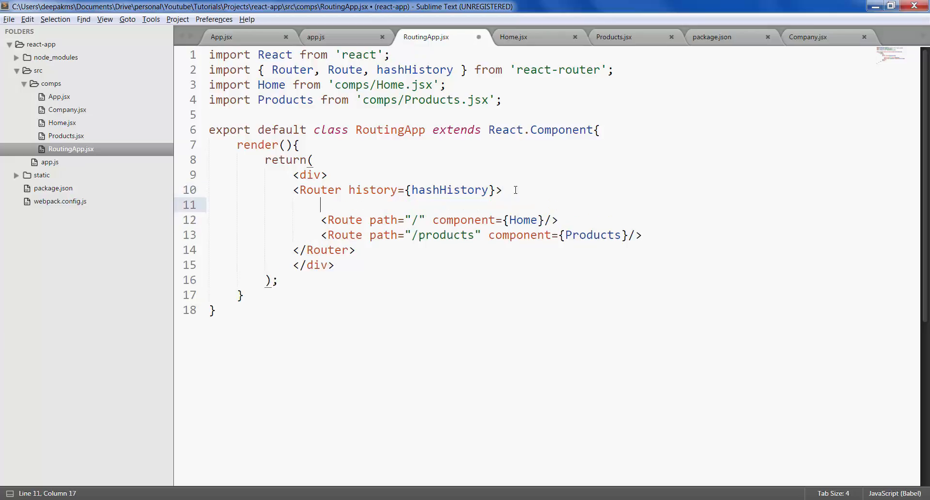
{"action": "type", "text": "<Route"}
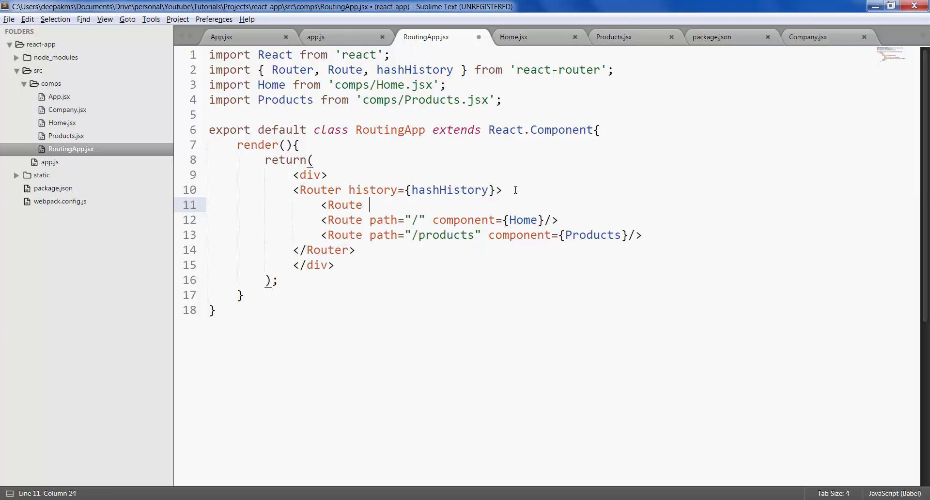
{"action": "type", "text": "path="}
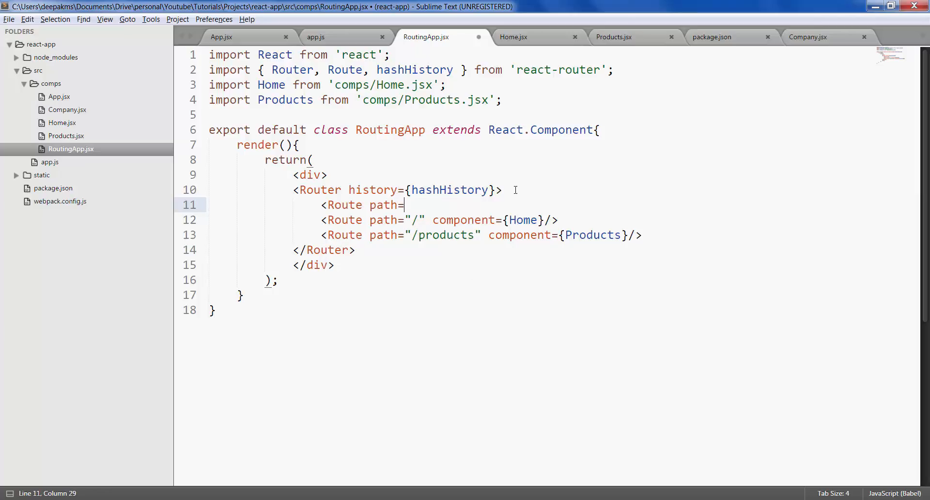
{"action": "type", "text": "\"\""}
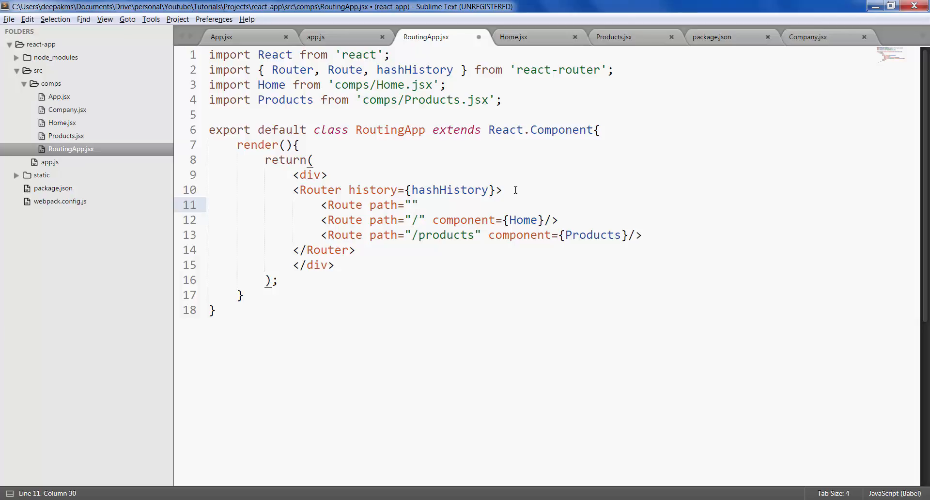
{"action": "type", "text": "/"}
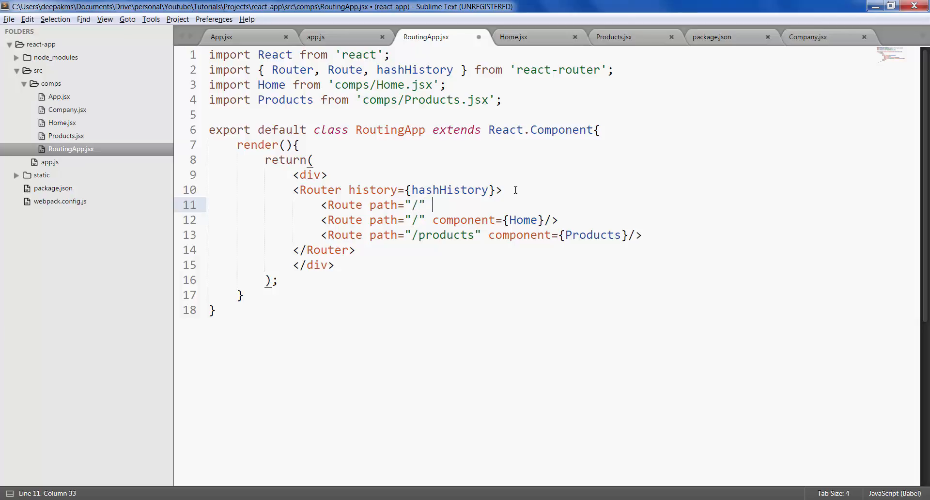
{"action": "type", "text": "component="}
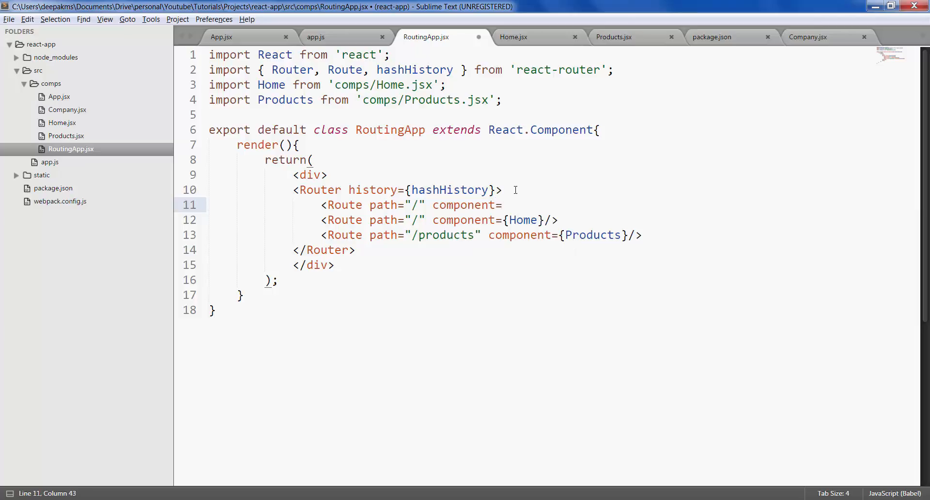
{"action": "type", "text": "{C}"}
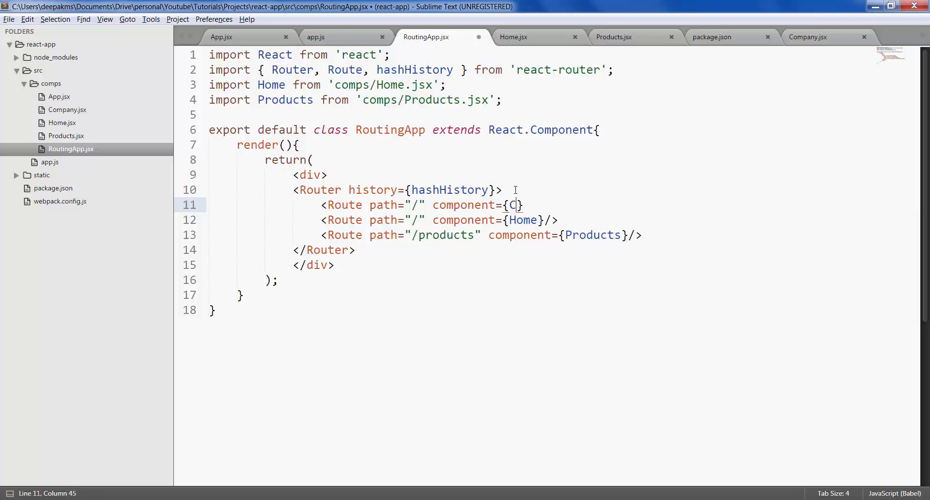
{"action": "type", "text": "ontainer"}
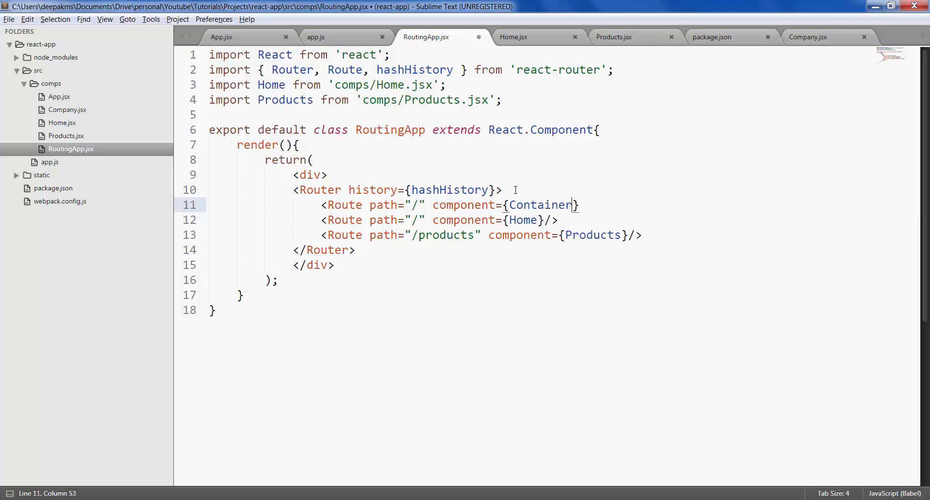
{"action": "key", "text": "right"}
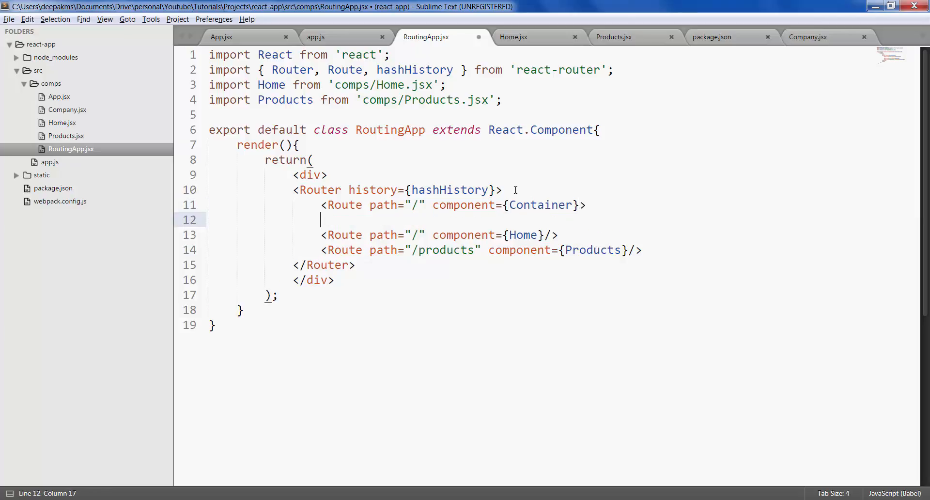
{"action": "type", "text": "</Route>"}
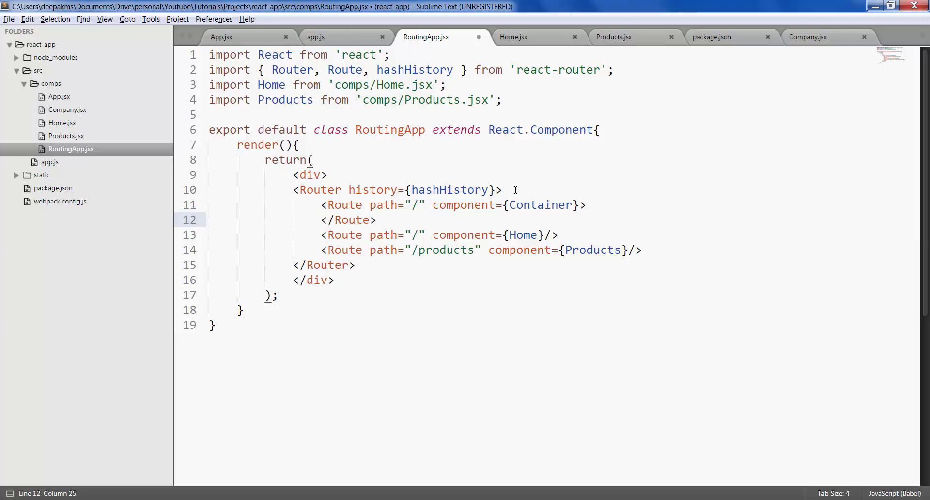
{"action": "key", "text": "Enter"}
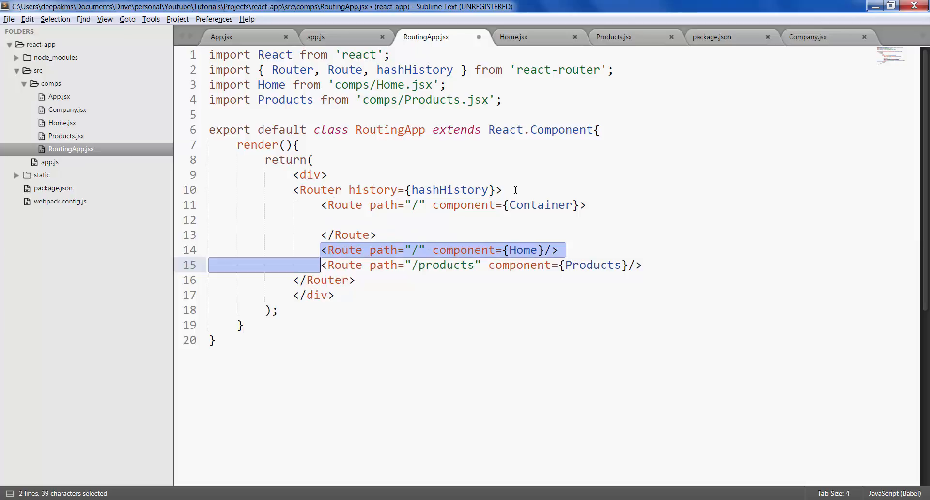
- Move the Home and Products routes inside the Container route, changing Home's Route to IndexRoute
{"action": "key", "text": "ctrl+x"}
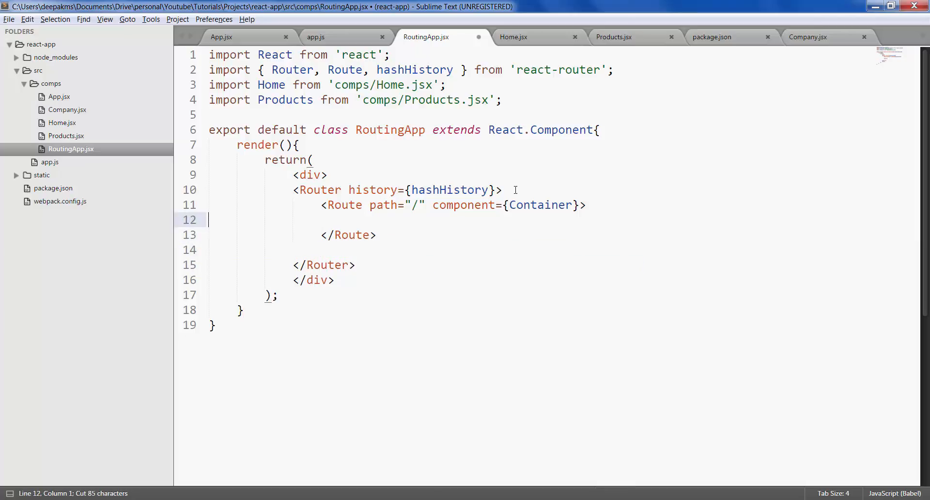
{"action": "type", "text": "<Route path=\"/\" component={Home}/>"}
{"action": "type", "text": "<Route path=\"/products\" component={Products}/>"}
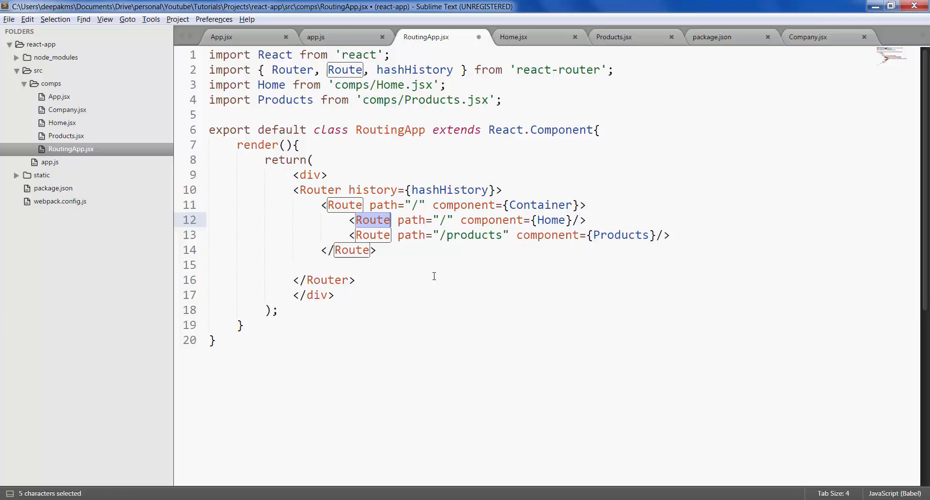
{"action": "type", "text": "Inde"}
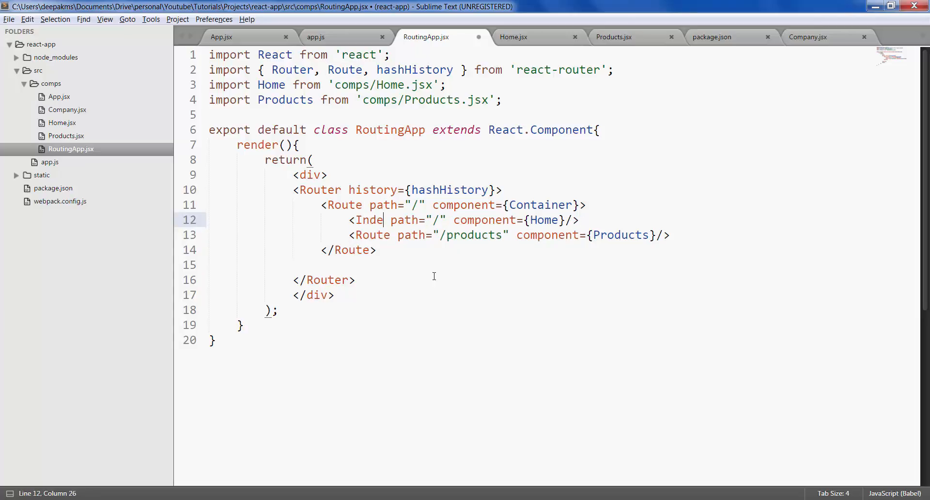
{"action": "type", "text": "xRoute"}
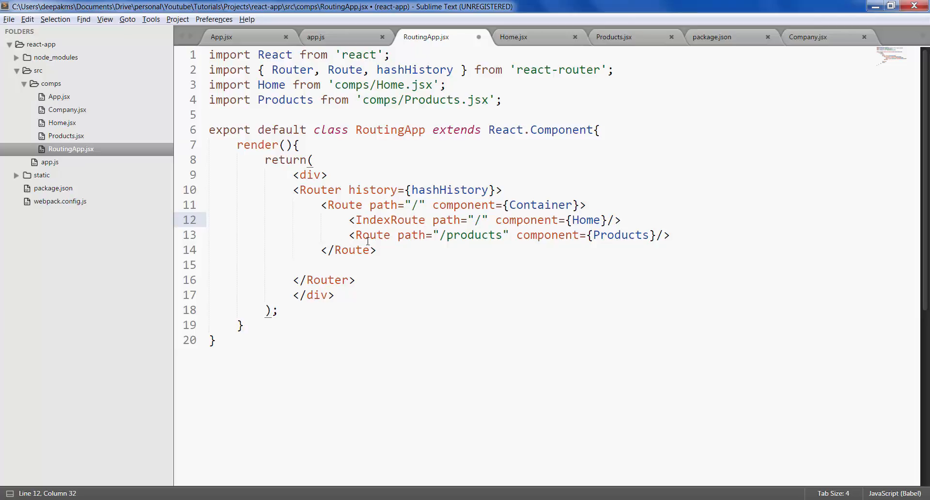
{"action": "double_click", "coordinate": [586, 220]}
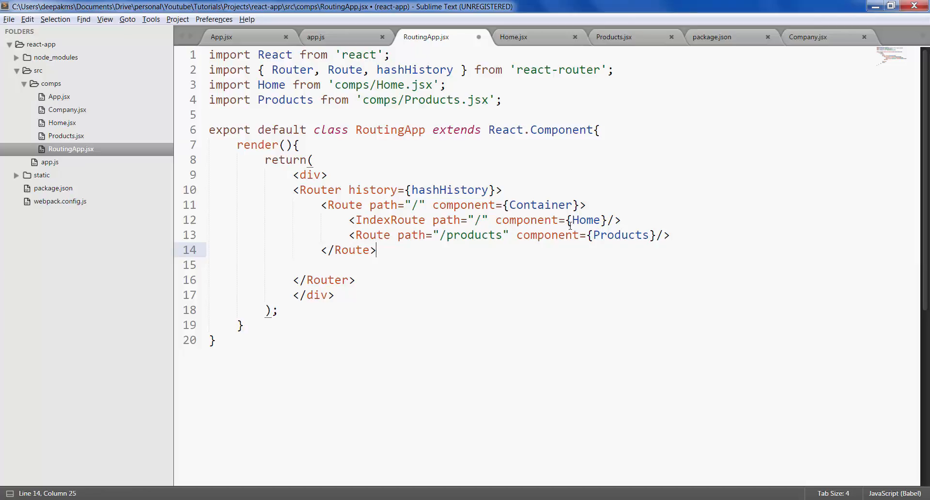
{"action": "double_click", "coordinate": [586, 219]}
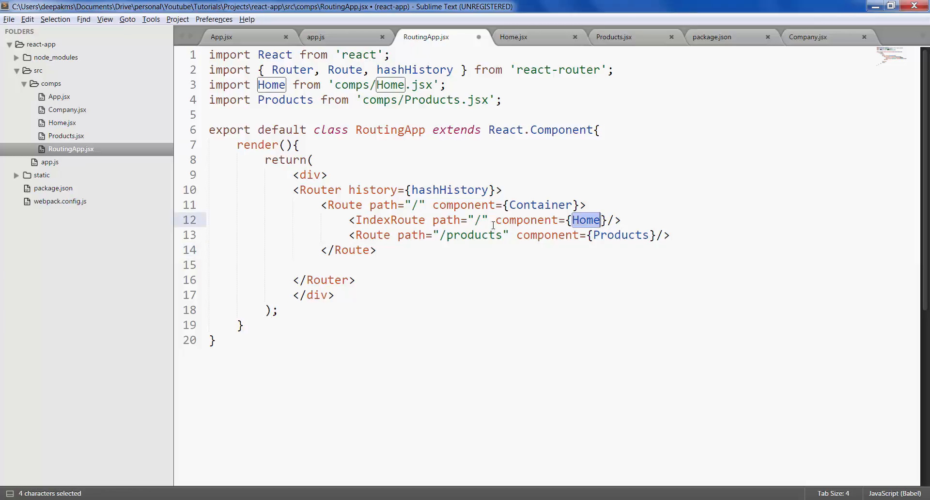
{"action": "left_click", "coordinate": [677, 235]}
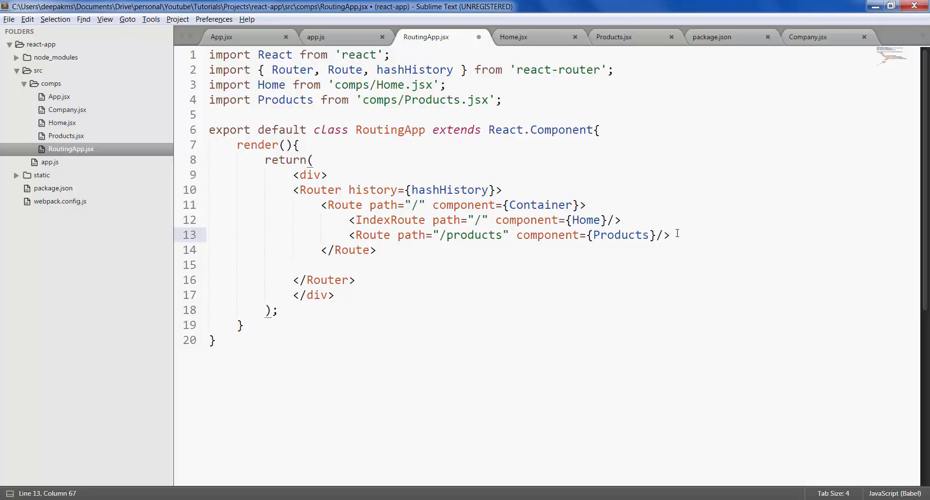
{"action": "key", "text": "Enter"}
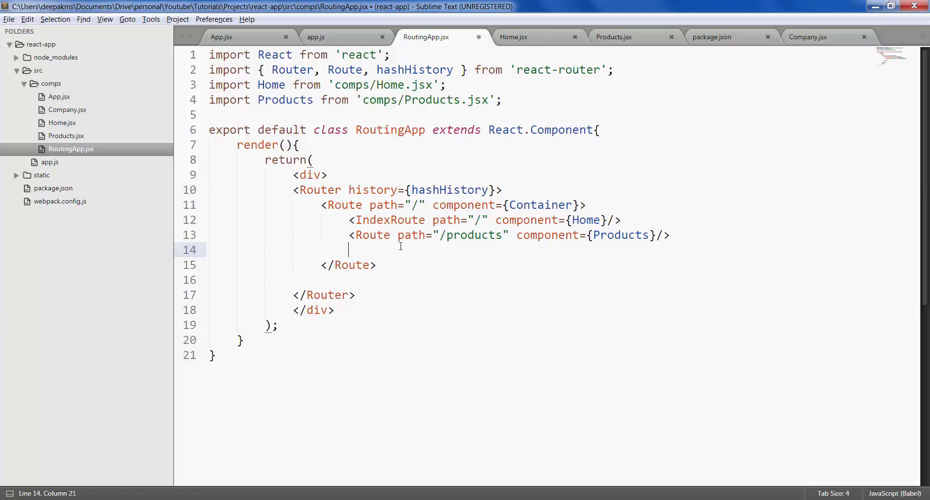
- Add a catch-all <Route path="*" component={NoPage}/> after the Products route
{"action": "type", "text": "Route path="}
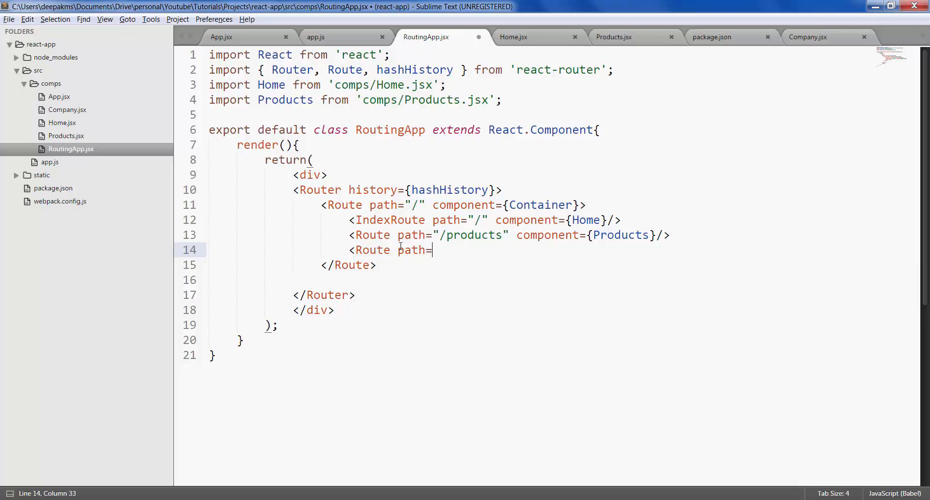
{"action": "type", "text": "\"\""}
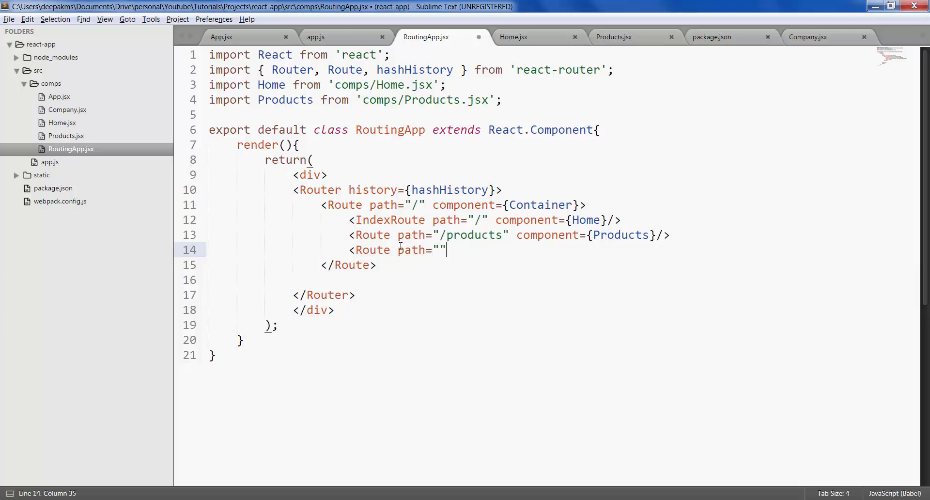
{"action": "type", "text": "*"}
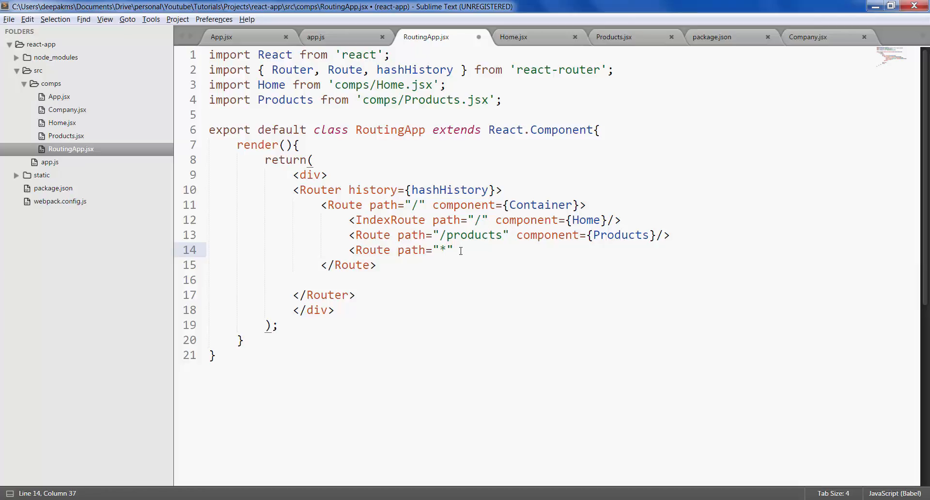
{"action": "type", "text": "component="}
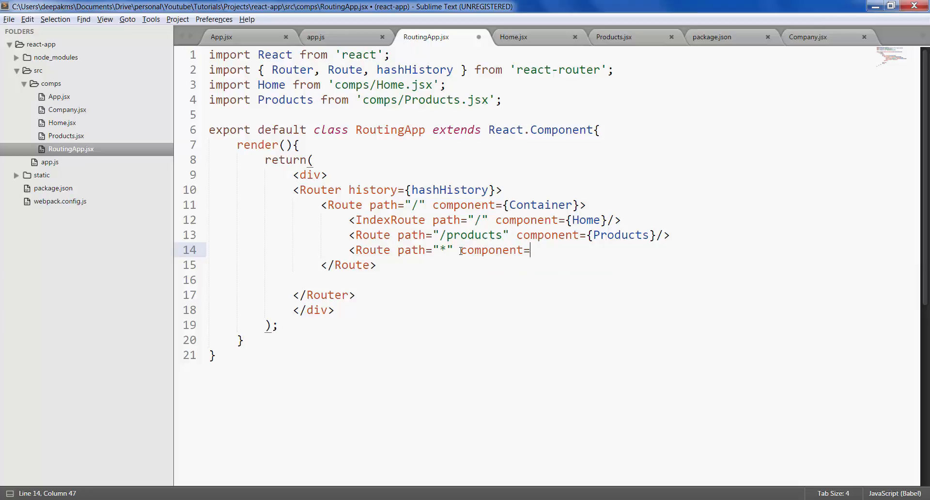
{"action": "type", "text": "{}"}
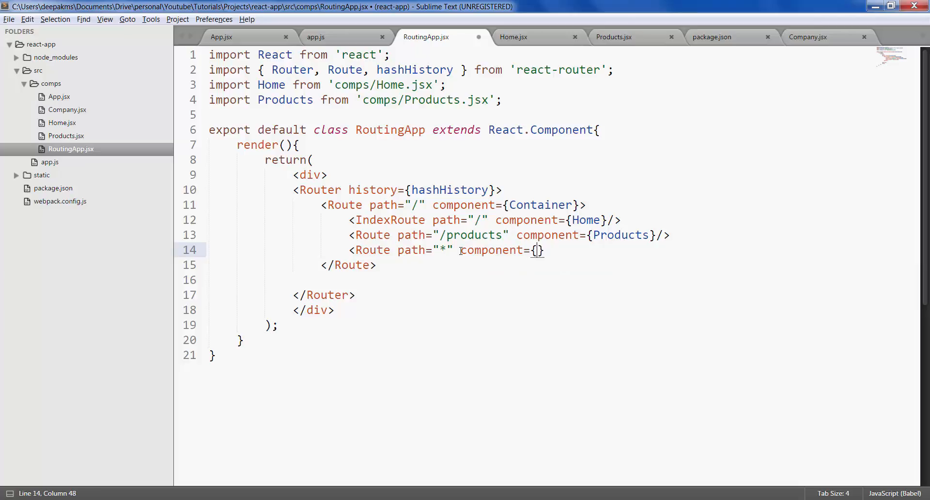
{"action": "type", "text": "No"}
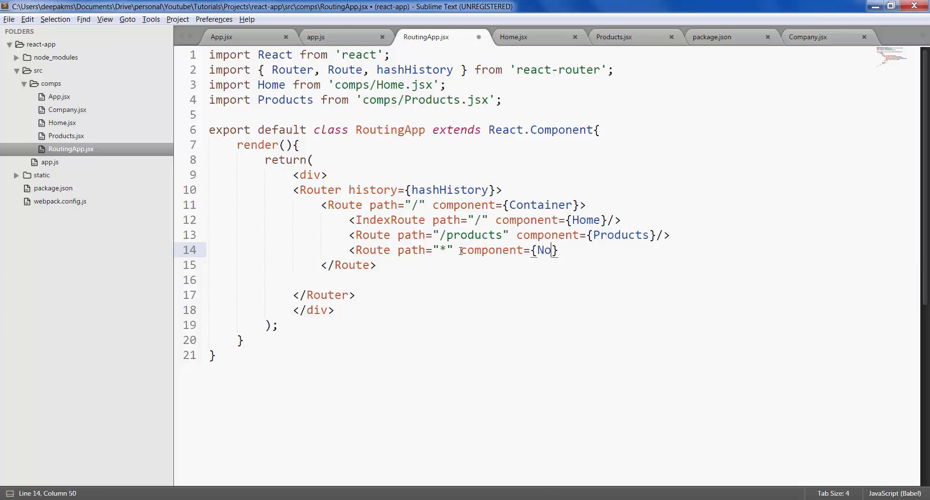
{"action": "type", "text": "Page"}
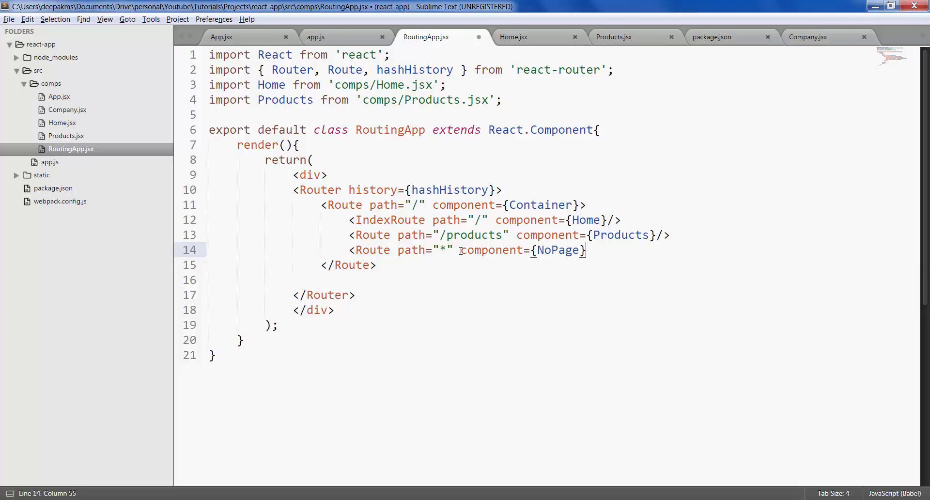
{"action": "type", "text": "/>"}
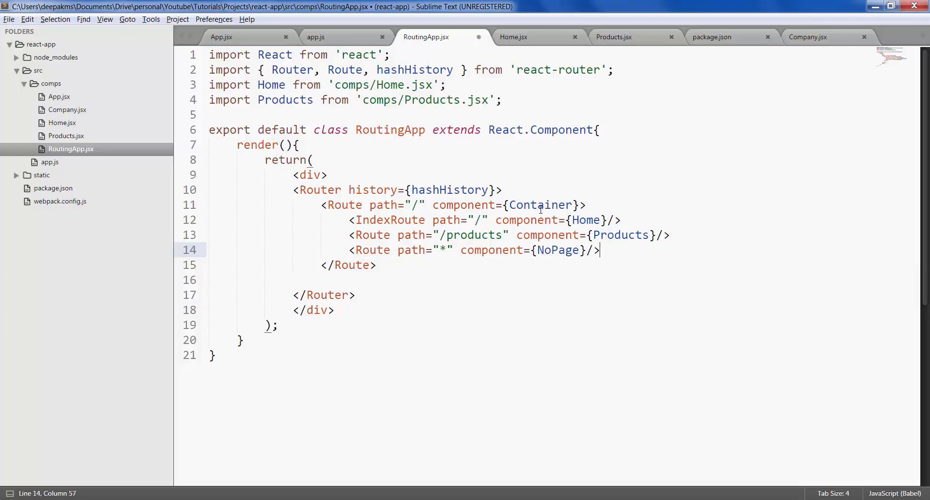
{"action": "double_click", "coordinate": [539, 205]}
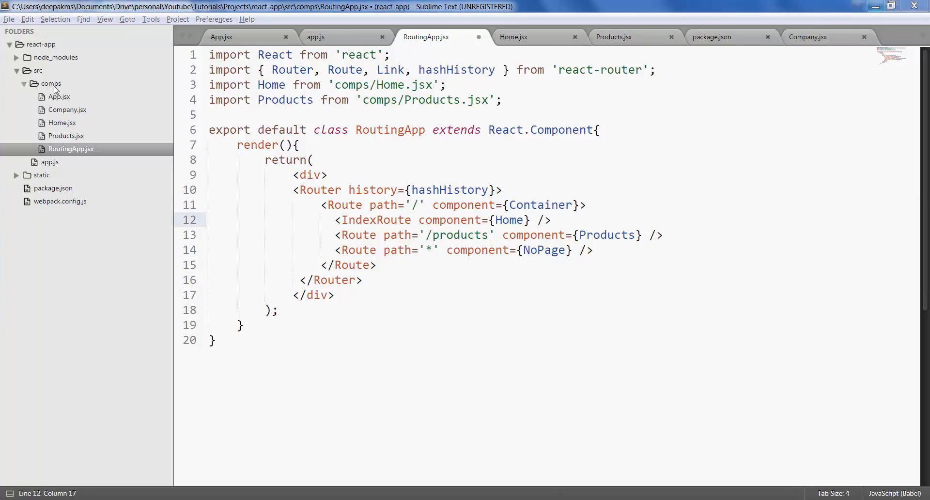
- Save a new empty file as Container.jsx in comps and copy the Home.jsx code
{"action": "key", "text": "ctrl+n"}
{"action": "type", "text": "Con"}
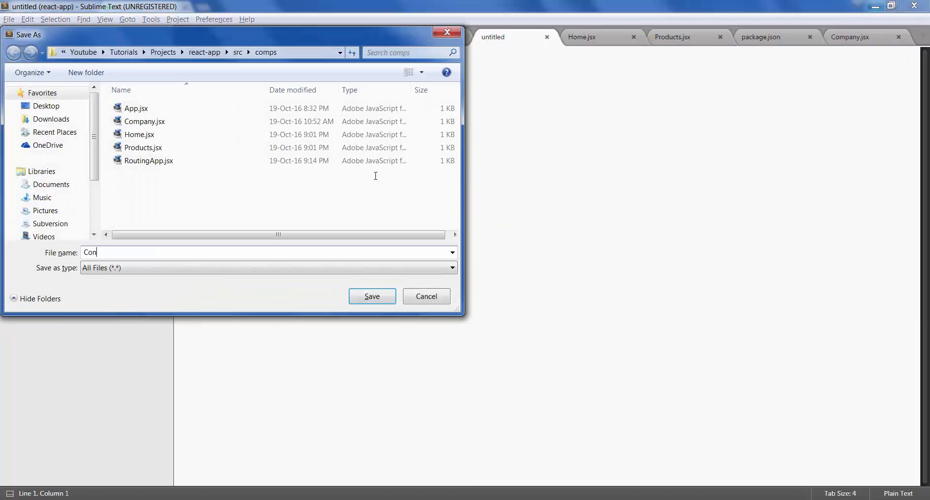
{"action": "type", "text": "tainer.jsx"}
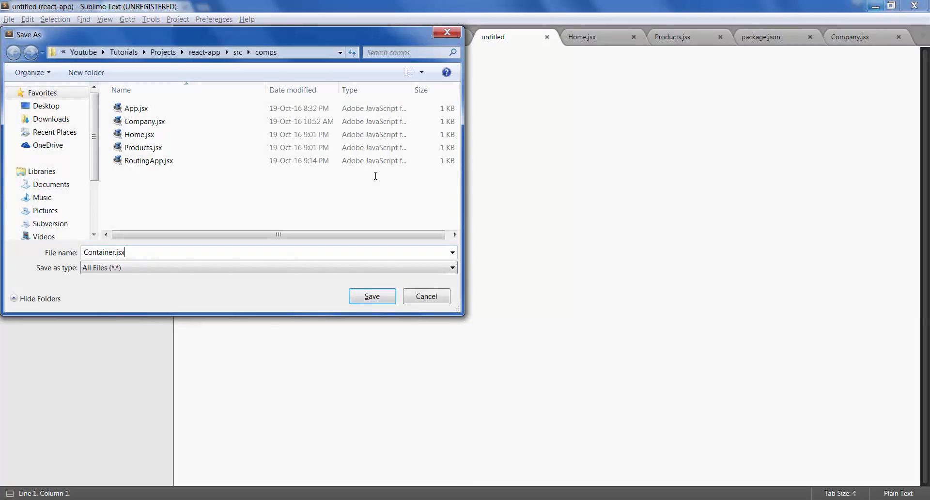
{"action": "left_click", "coordinate": [372, 296]}
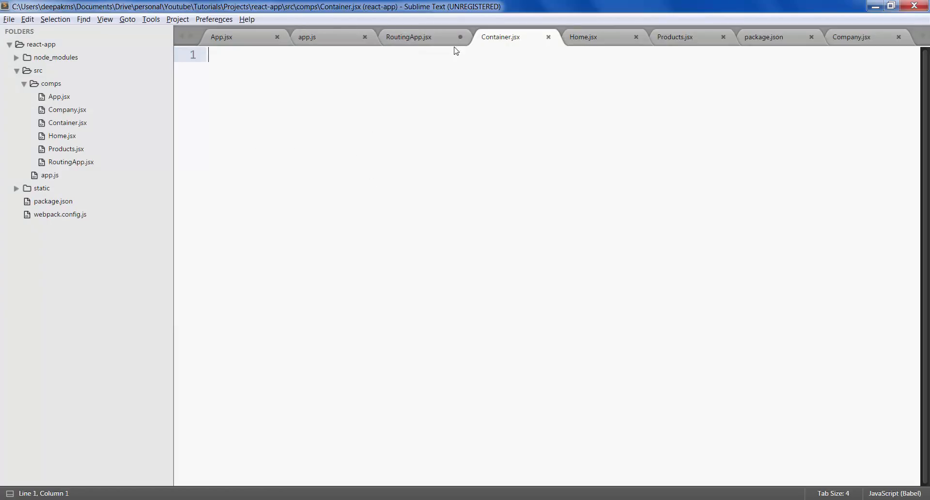
{"action": "left_click", "coordinate": [582, 37]}
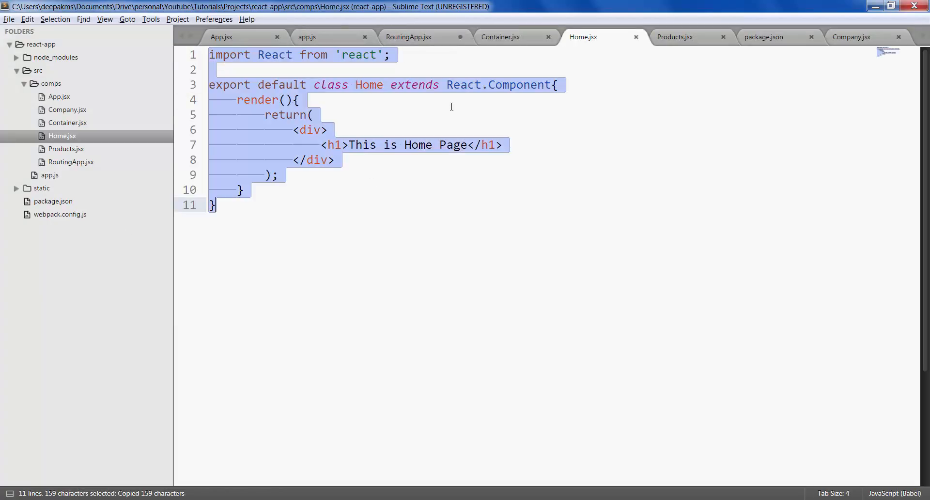
{"action": "left_click", "coordinate": [409, 37]}
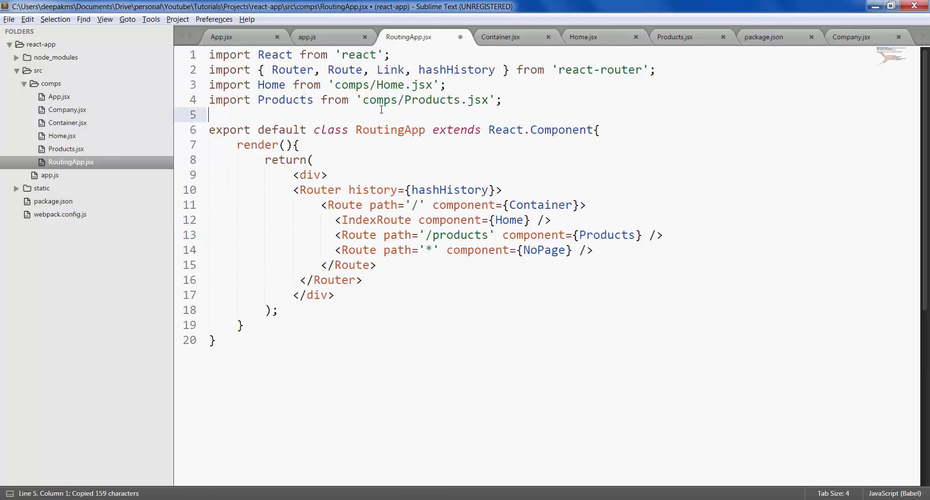
- Paste the Home code into Container.jsx, rename the class to Container, and add an inner div
{"action": "left_click", "coordinate": [501, 37]}
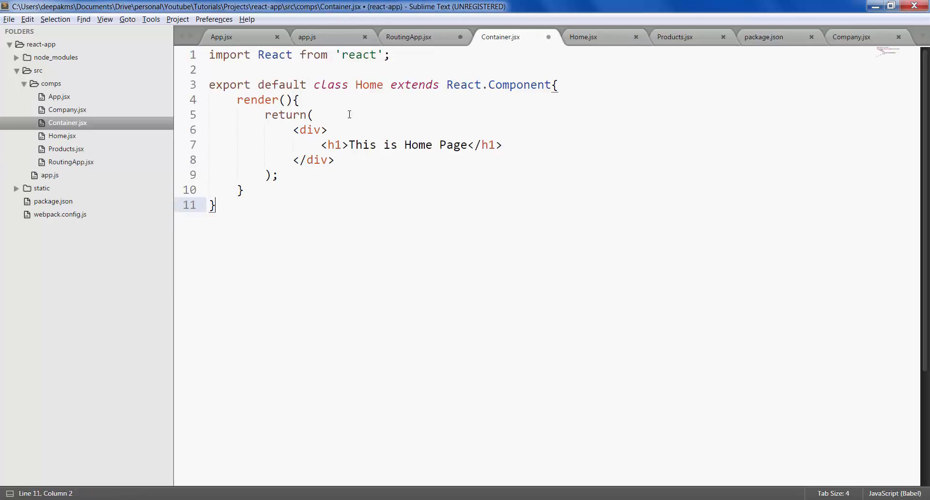
{"action": "type", "text": "C"}
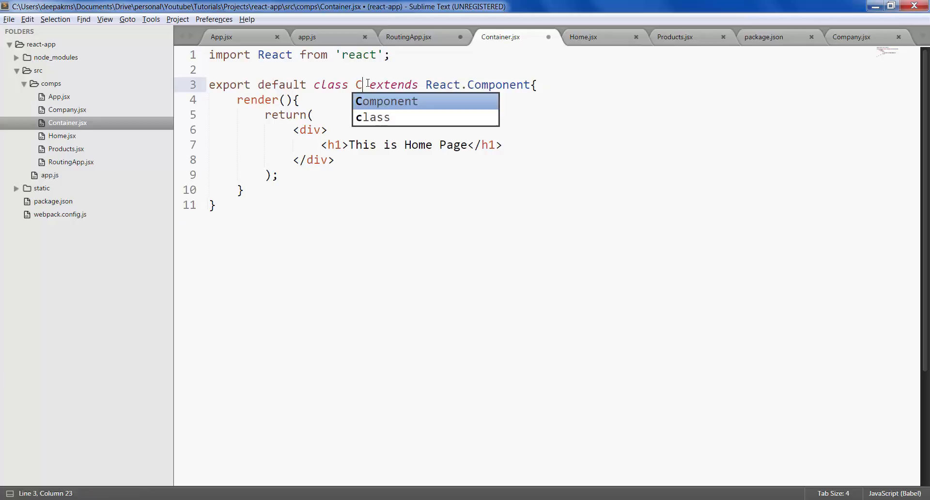
{"action": "type", "text": "ontainer"}
{"action": "left_click", "coordinate": [564, 145]}
{"action": "type", "text": "<"}
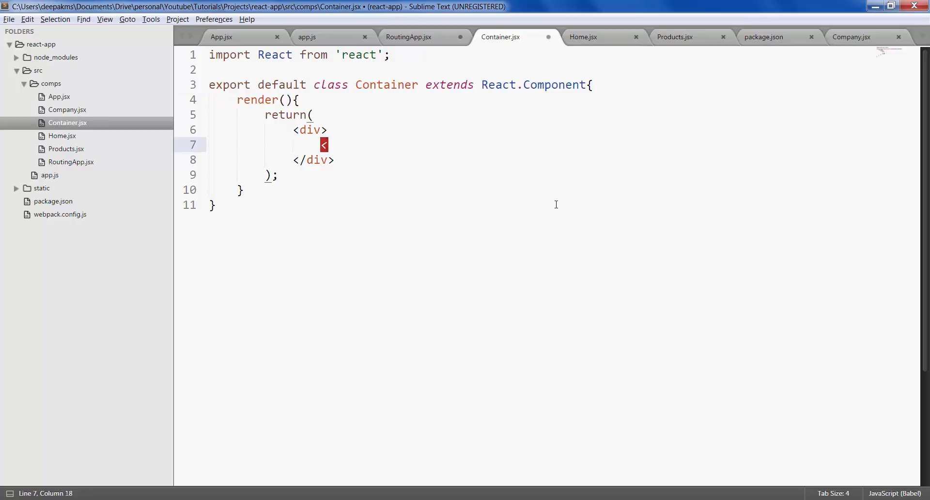
{"action": "type", "text": "div>"}
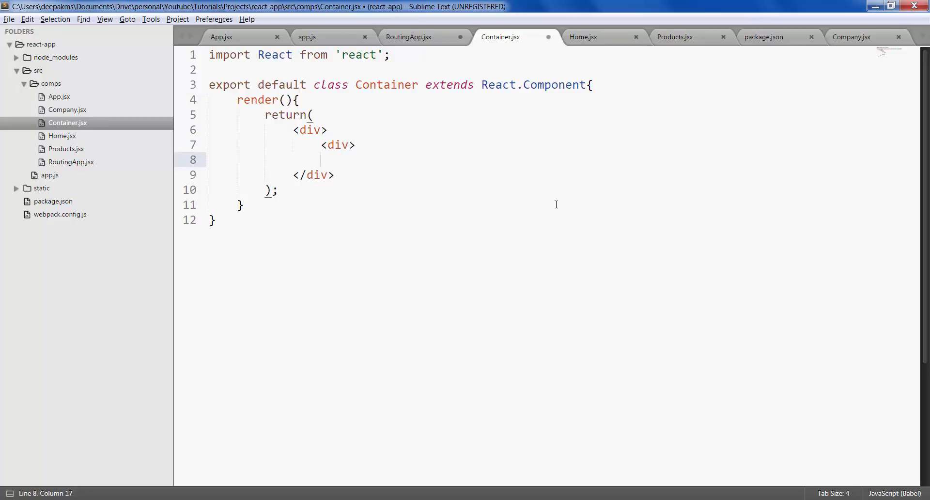
{"action": "type", "text": "</div>"}
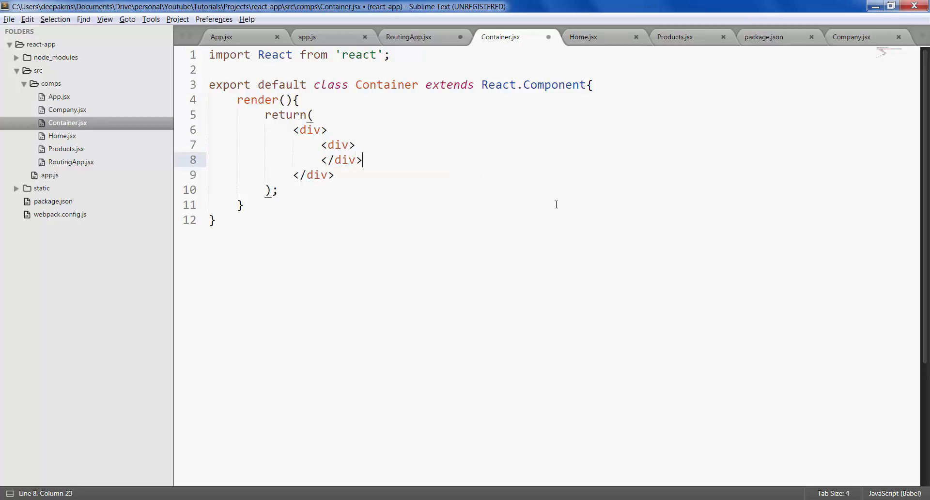
{"action": "key", "text": "Enter"}
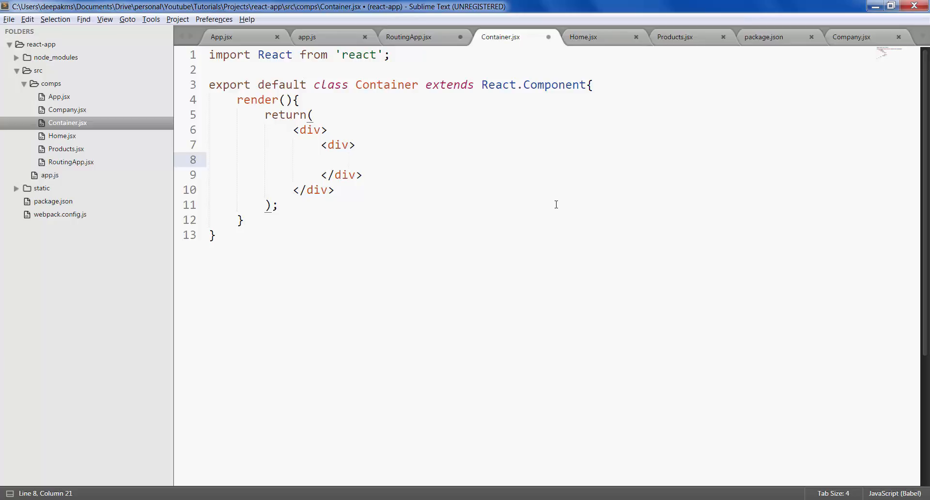
- Add <Link to="/">Home</Link> inside the inner div
{"action": "type", "text": "<"}
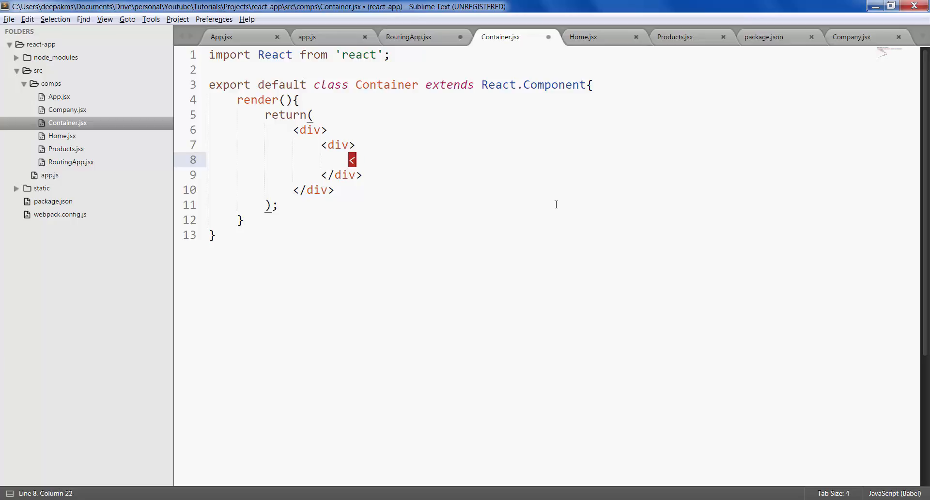
{"action": "type", "text": "Li"}
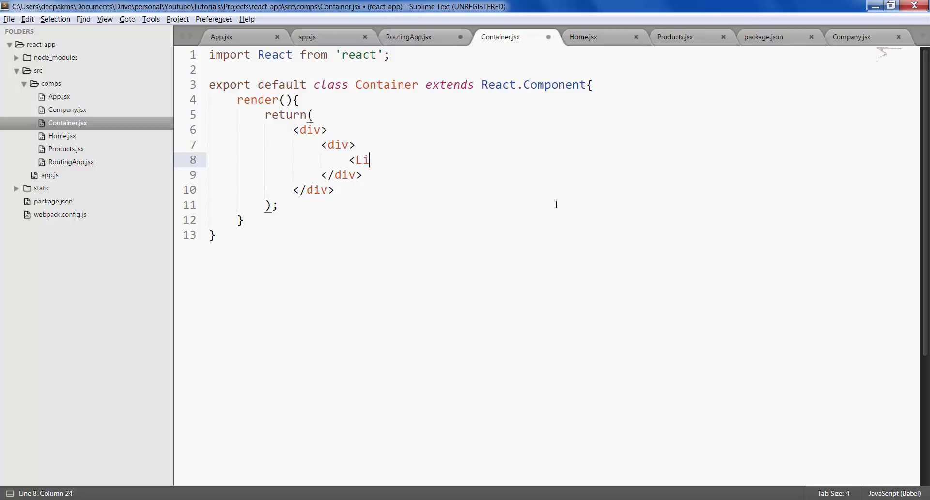
{"action": "type", "text": "nk to=\""}
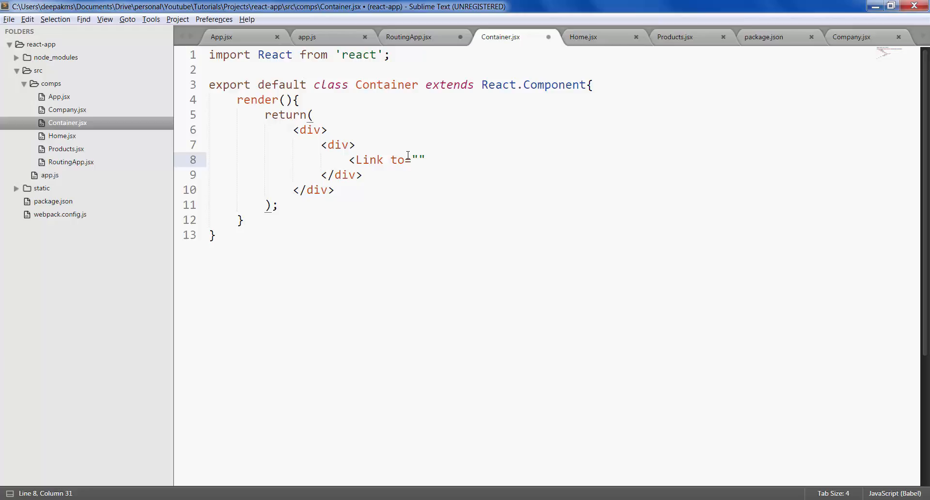
{"action": "type", "text": "/"}
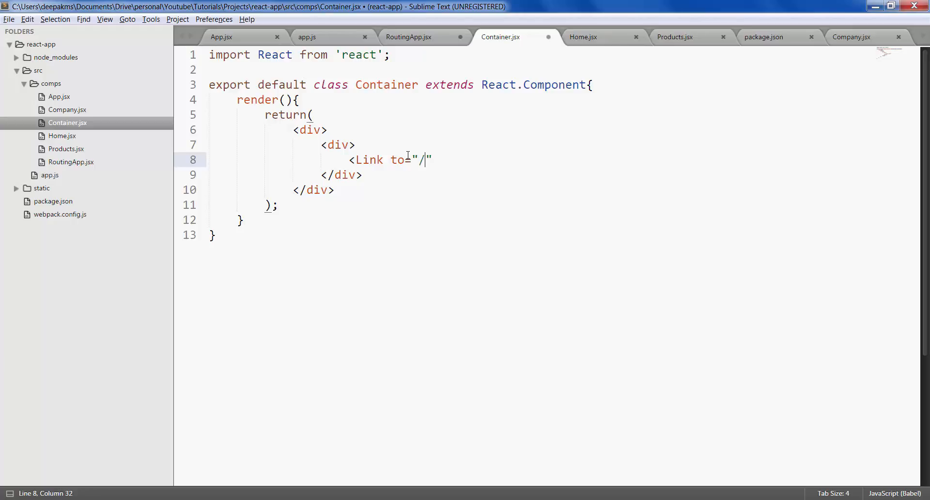
{"action": "key", "text": "Right"}
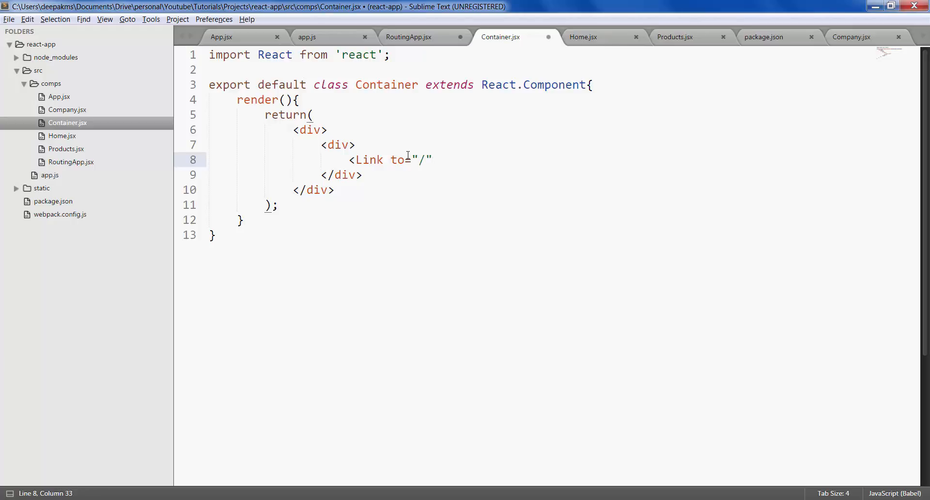
{"action": "type", "text": "><"}
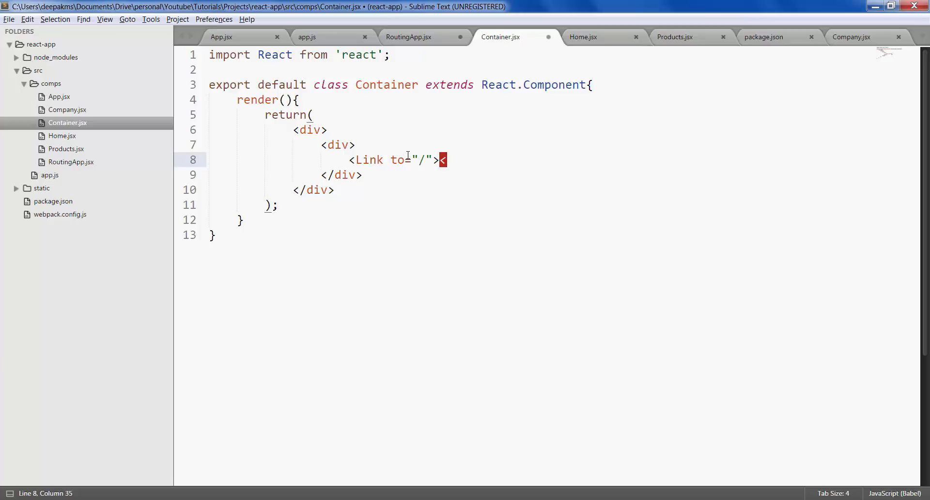
{"action": "type", "text": "/Link>"}
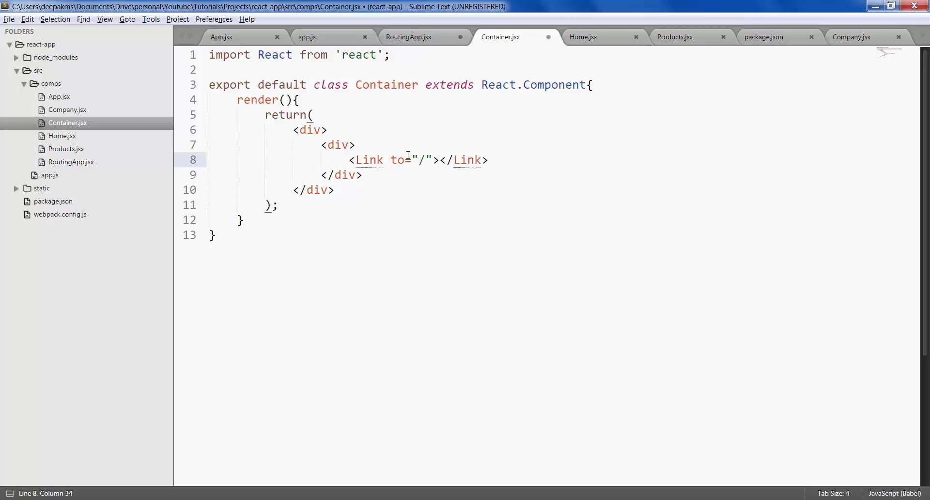
{"action": "type", "text": "Home"}
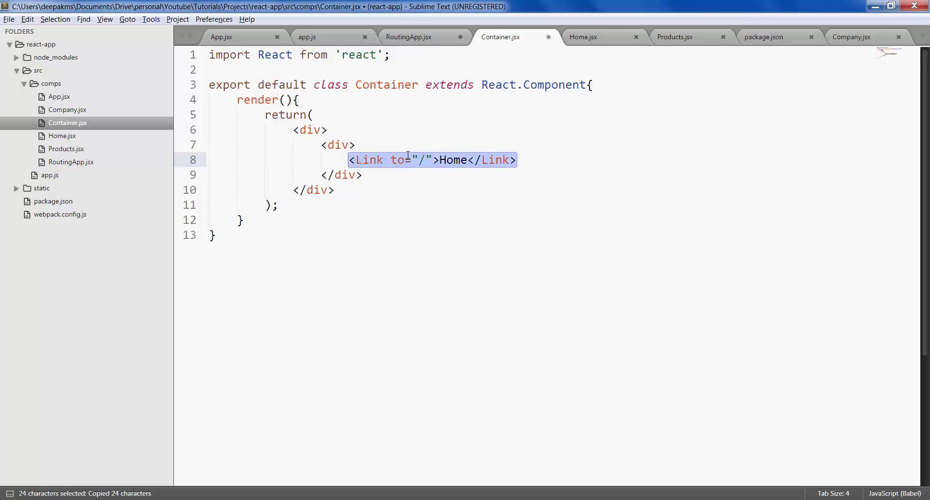
- Duplicate the link as a Products link pointing to /products
{"action": "key", "text": "ctrl+v"}
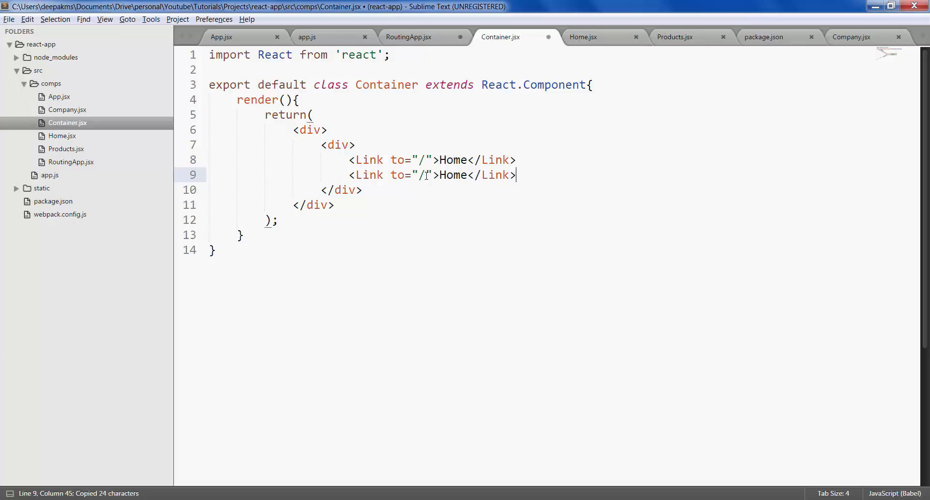
{"action": "type", "text": "products"}
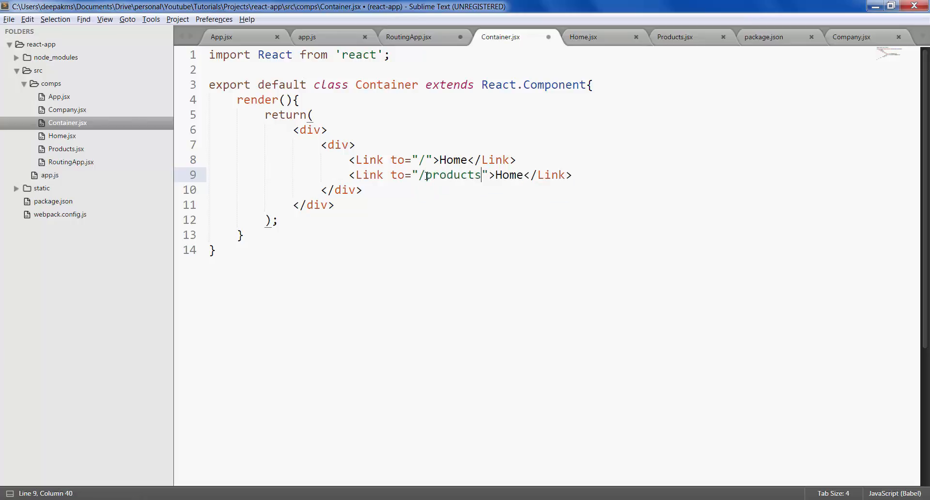
{"action": "type", "text": "P"}
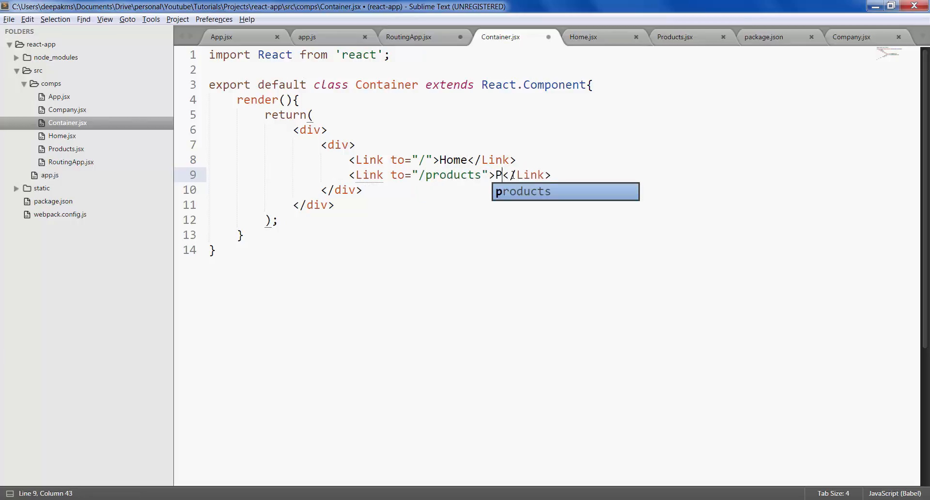
{"action": "type", "text": "roducts"}
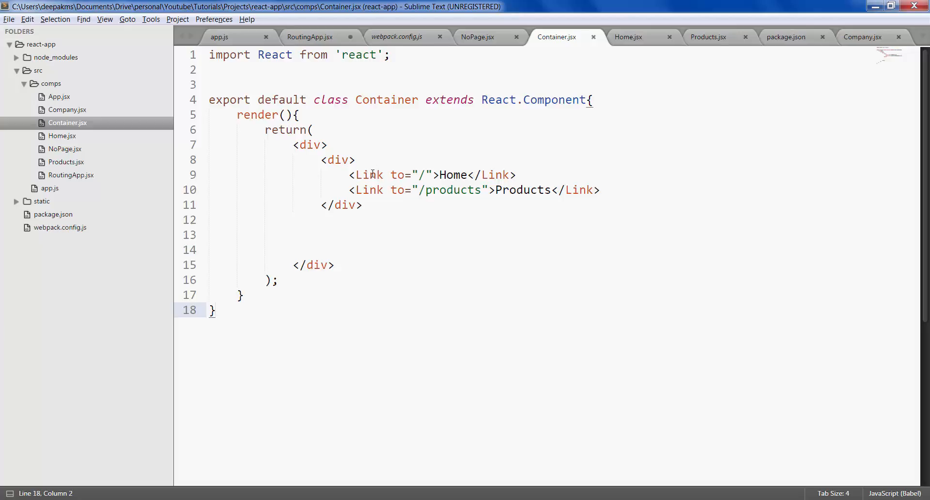
- Type import { Link } from 'react-router'; on line 2 of Container.jsx
{"action": "double_click", "coordinate": [370, 175]}
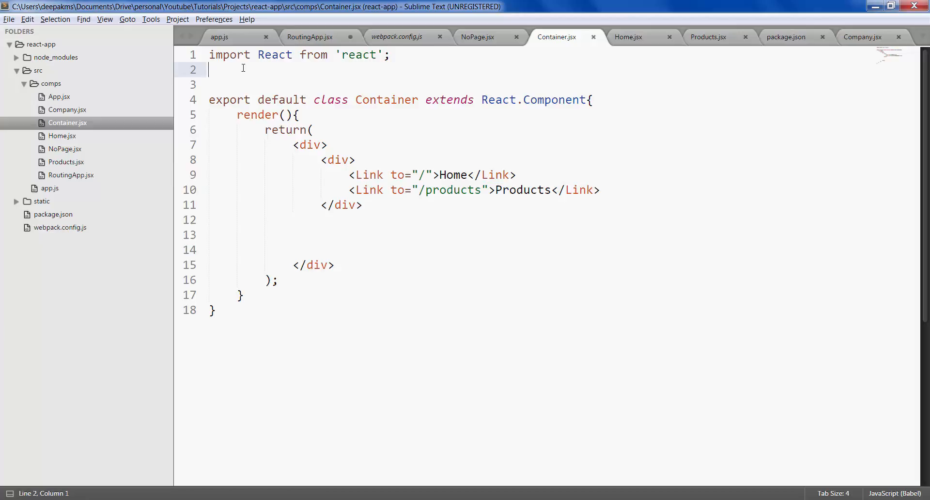
{"action": "type", "text": "import"}
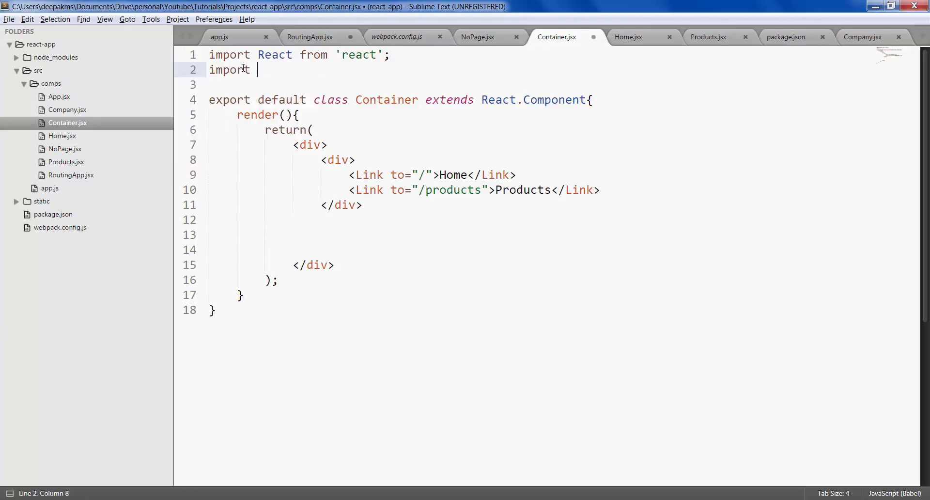
{"action": "type", "text": "{ L}"}
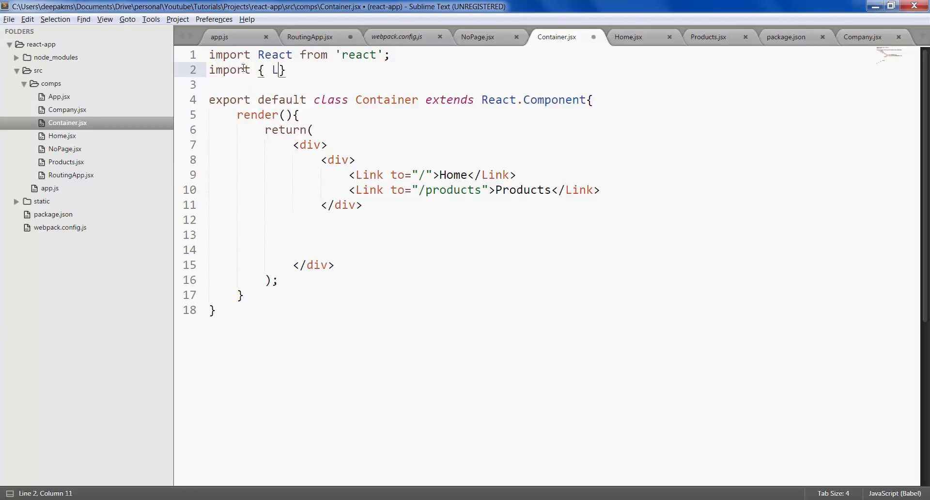
{"action": "type", "text": "ink"}
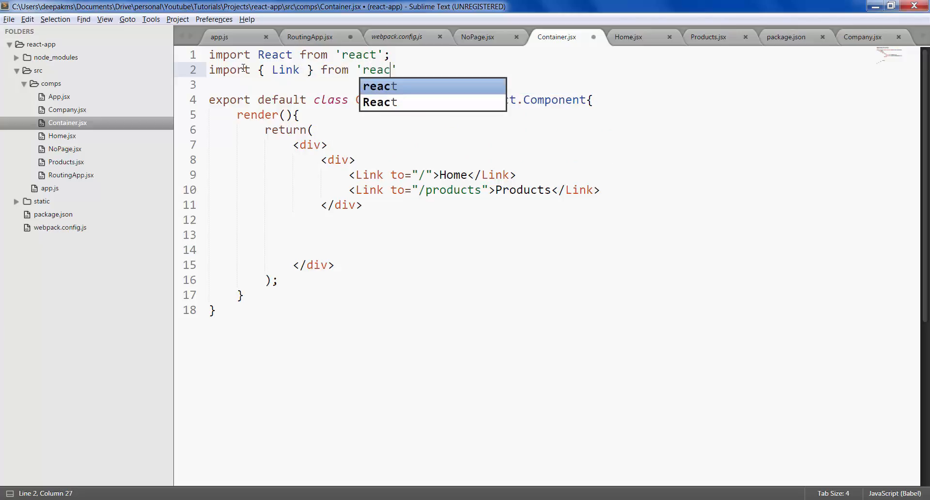
{"action": "type", "text": "t-router"}
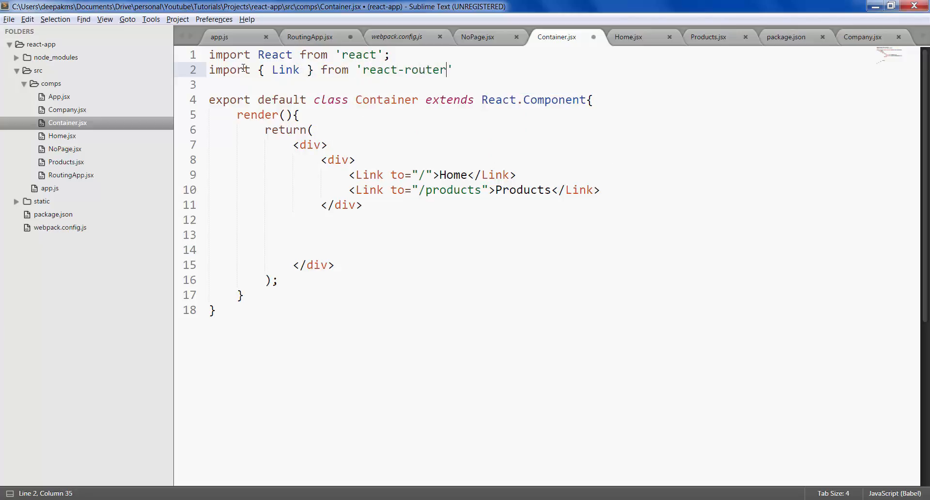
{"action": "type", "text": ";"}
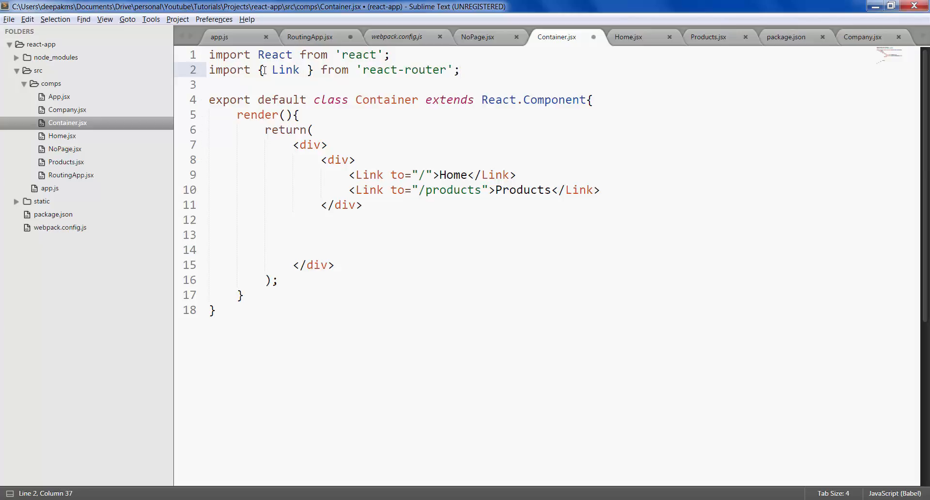
- Highlight the Link import and the Home and Products link lines
{"action": "left_click_drag", "start_coordinate": [257, 69], "coordinate": [311, 69]}
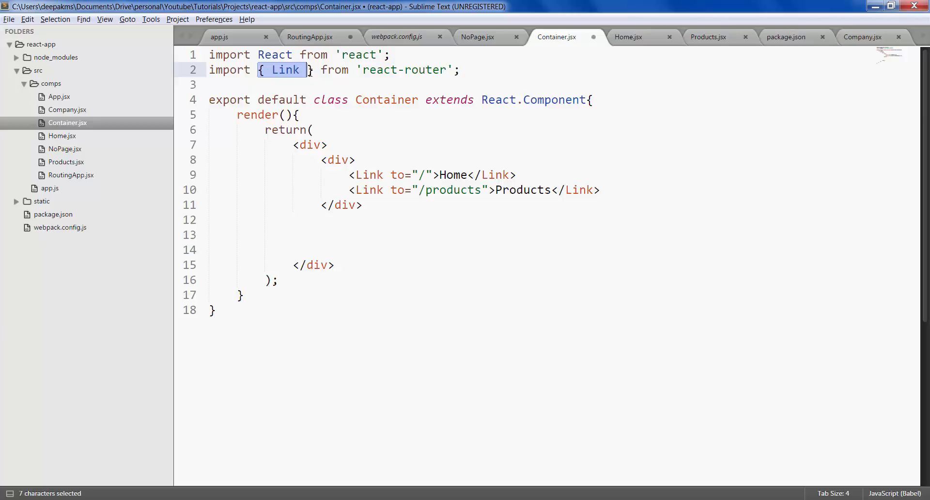
{"action": "left_click", "coordinate": [300, 69]}
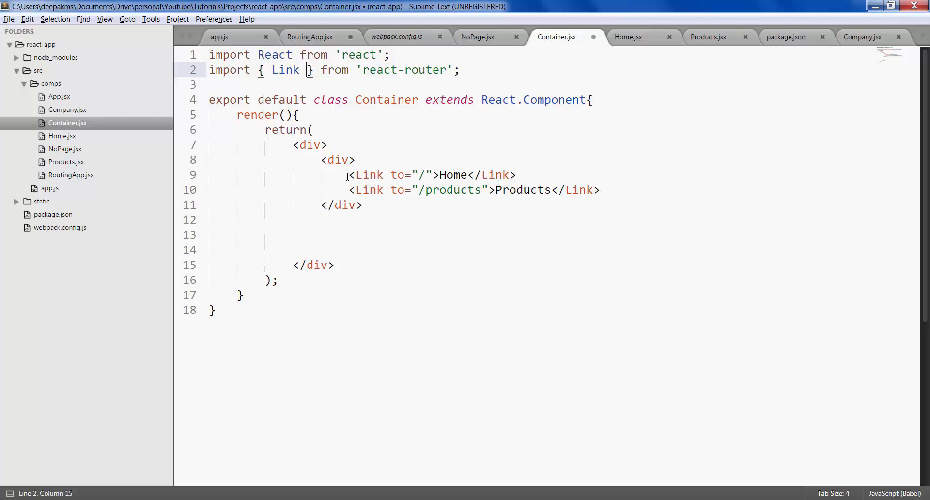
{"action": "left_click_drag", "start_coordinate": [349, 174], "coordinate": [488, 190]}
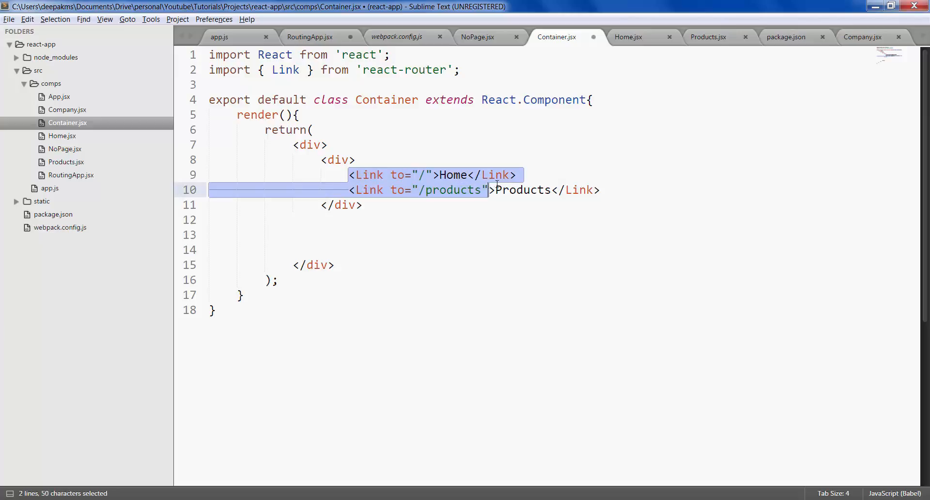
{"action": "left_click", "coordinate": [341, 239]}
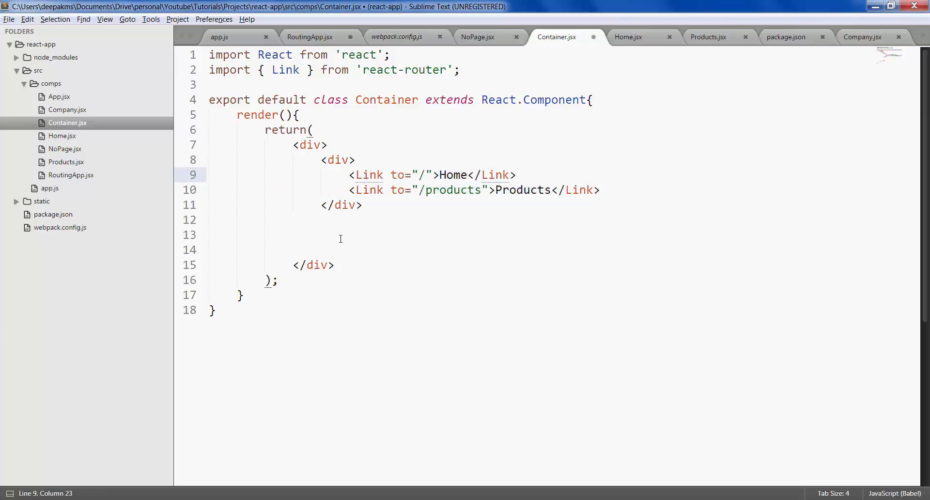
- Add {this.props.children} on line 13 of Container.jsx, then return to RoutingApp.jsx
{"action": "left_click", "coordinate": [340, 236]}
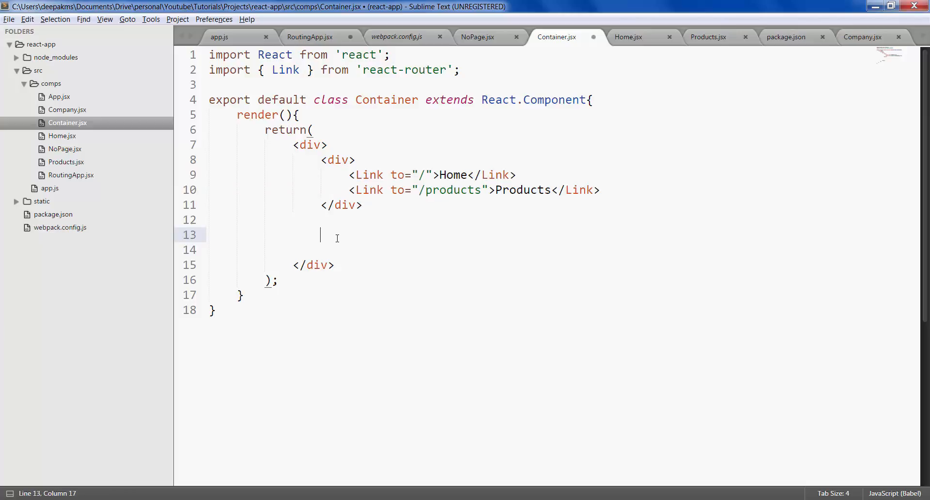
{"action": "type", "text": "{}"}
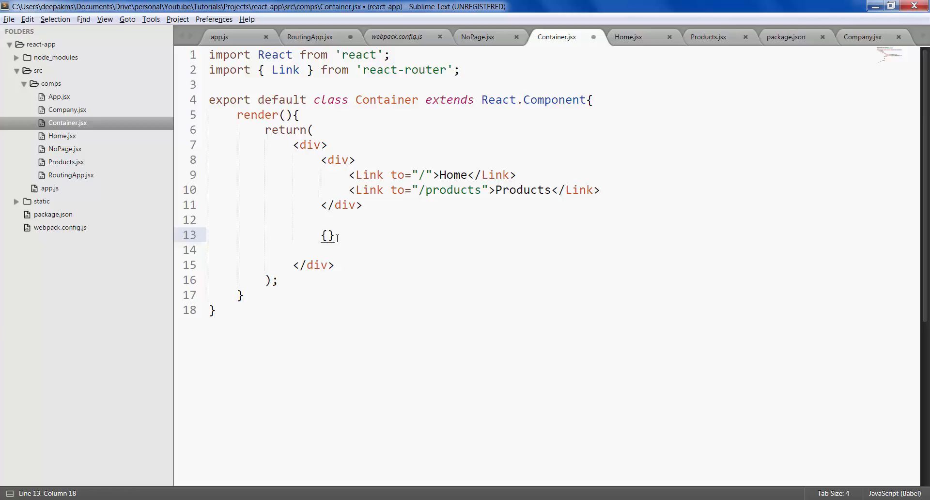
{"action": "type", "text": "this.props.child"}
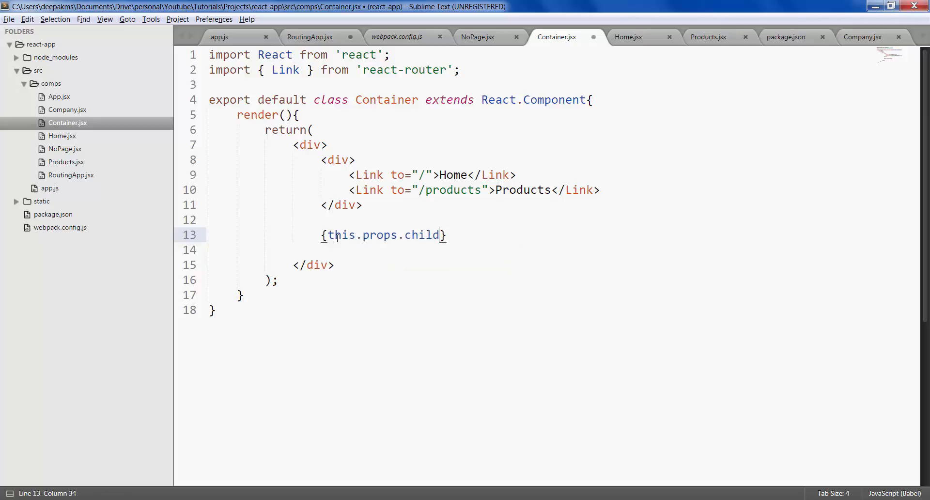
{"action": "type", "text": "ren"}
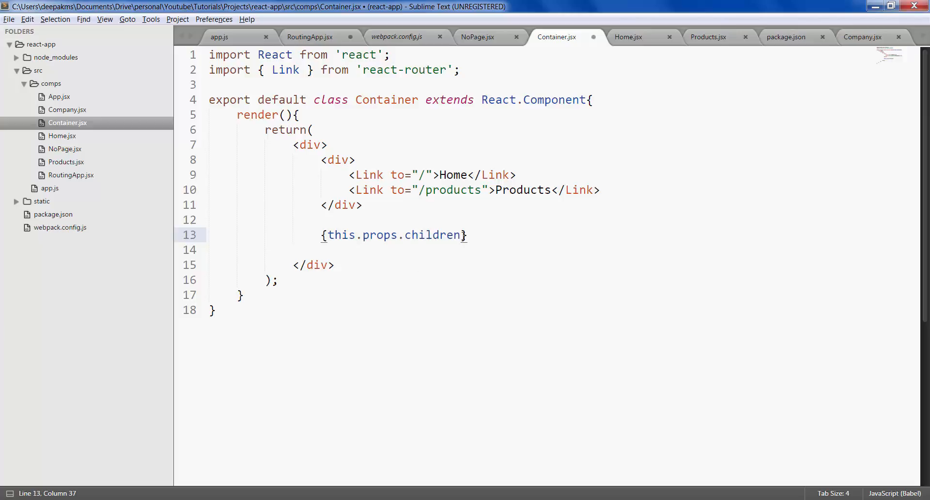
{"action": "left_click", "coordinate": [408, 235]}
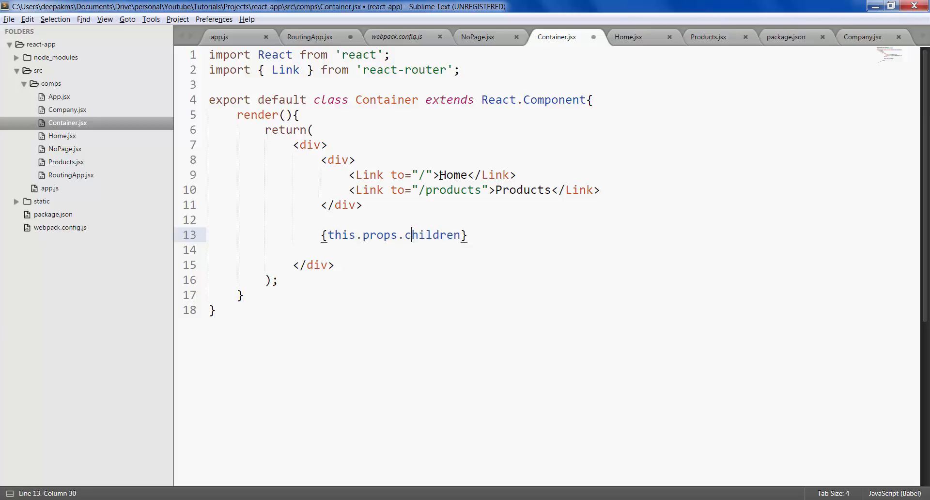
{"action": "left_click", "coordinate": [315, 37]}
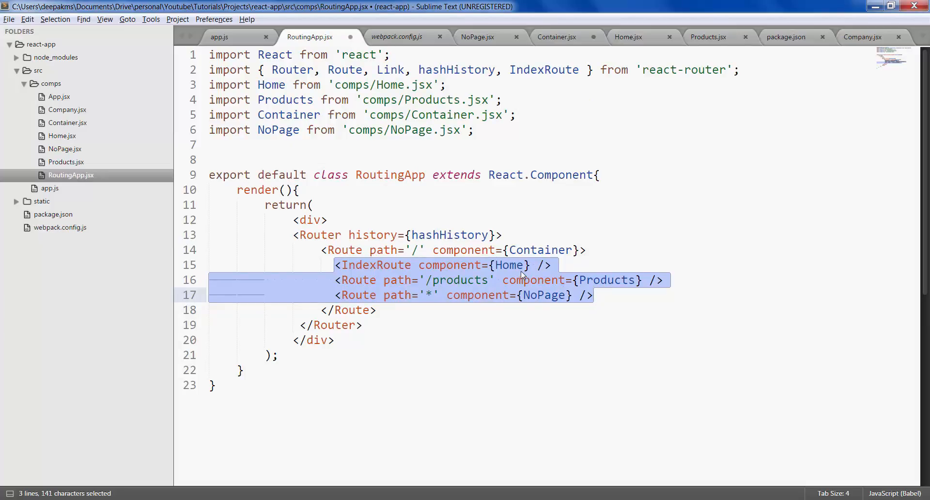
{"action": "mouse_move", "coordinate": [512, 268]}
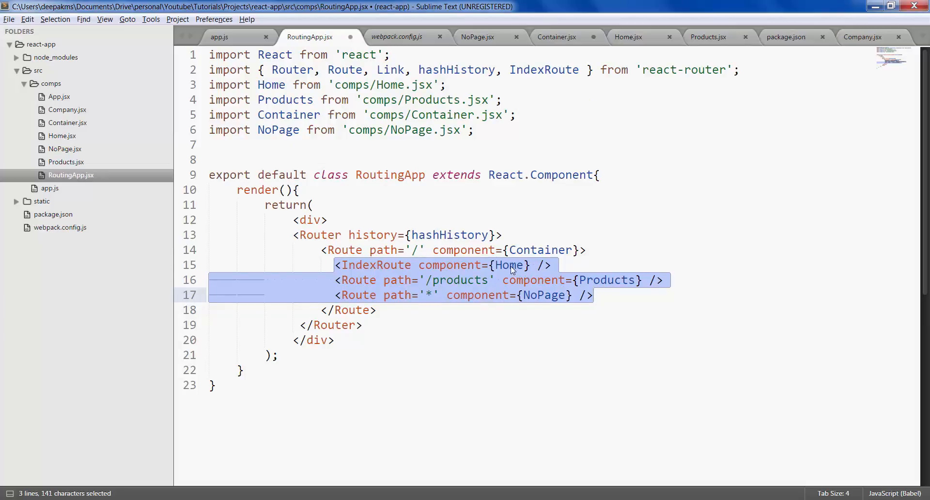
{"action": "left_click", "coordinate": [607, 280]}
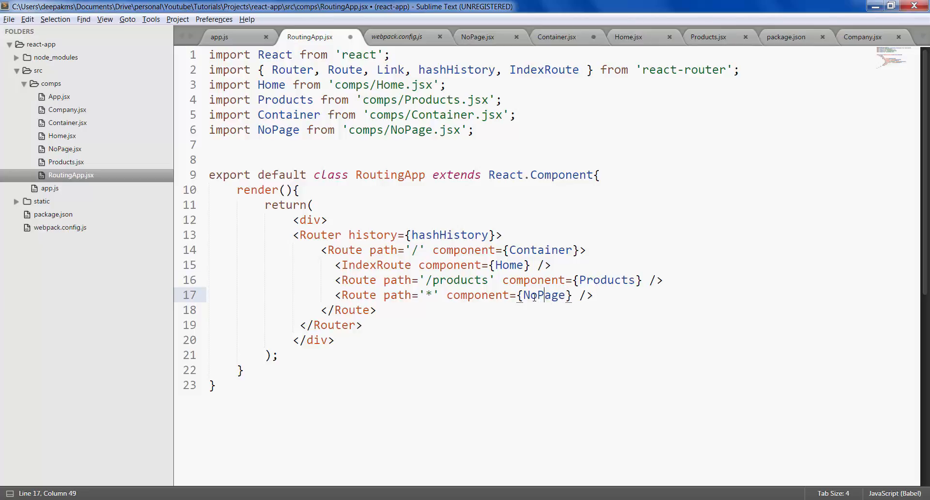
{"action": "double_click", "coordinate": [544, 295]}
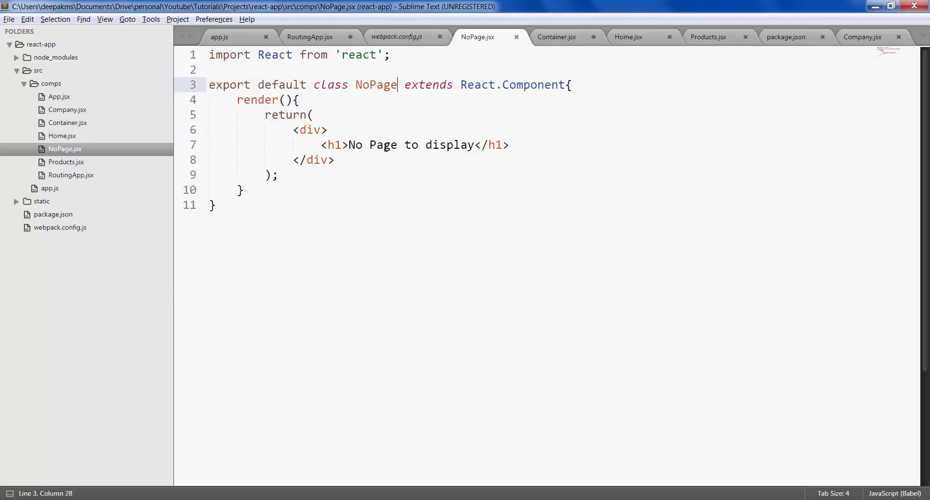
{"action": "left_click", "coordinate": [354, 145]}
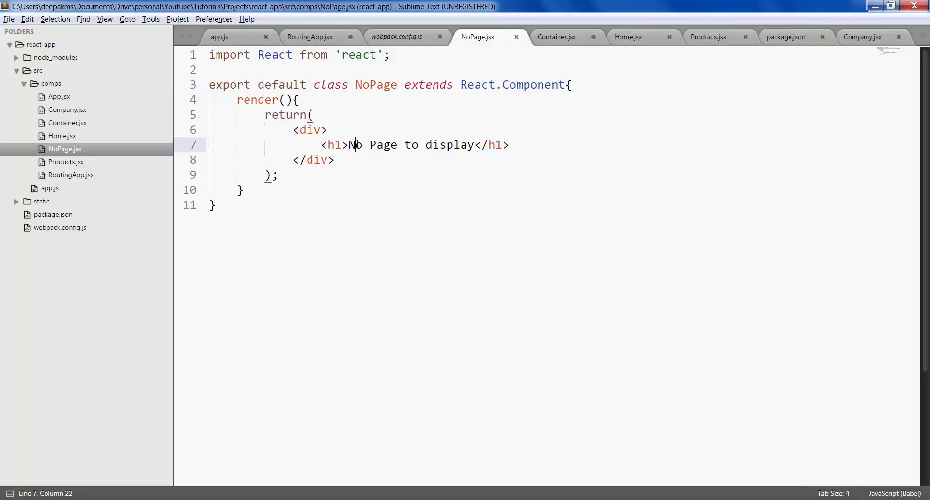
{"action": "left_click_drag", "start_coordinate": [350, 145], "coordinate": [457, 145]}
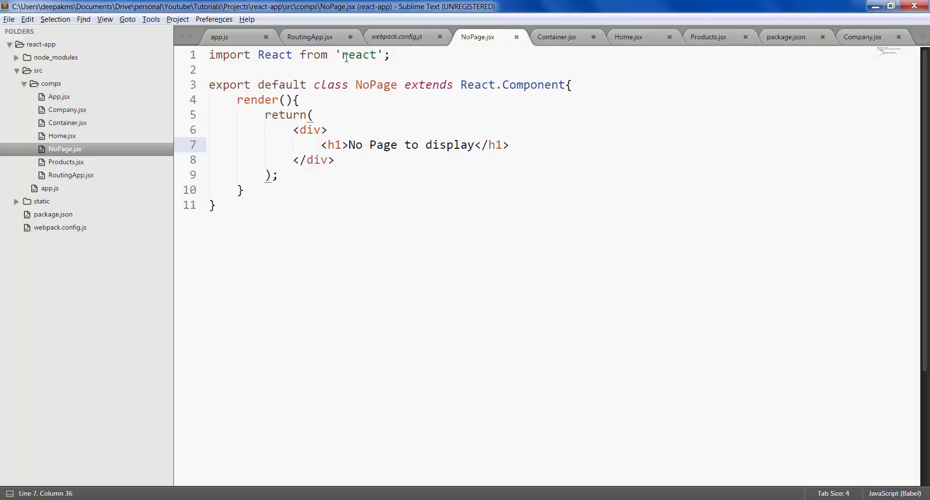
{"action": "left_click", "coordinate": [313, 37]}
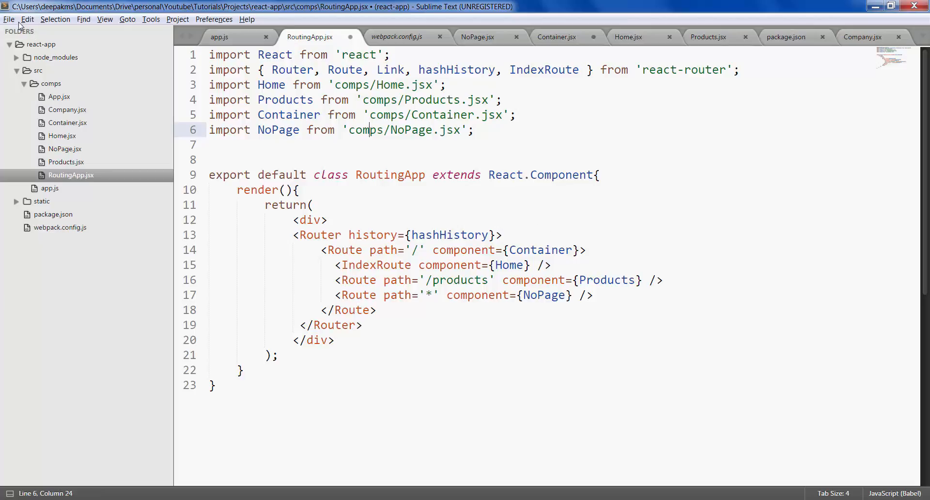
- Save, then test Products navigation and an unknown path showing No Page in Chrome
{"action": "key", "text": "ctrl+s"}
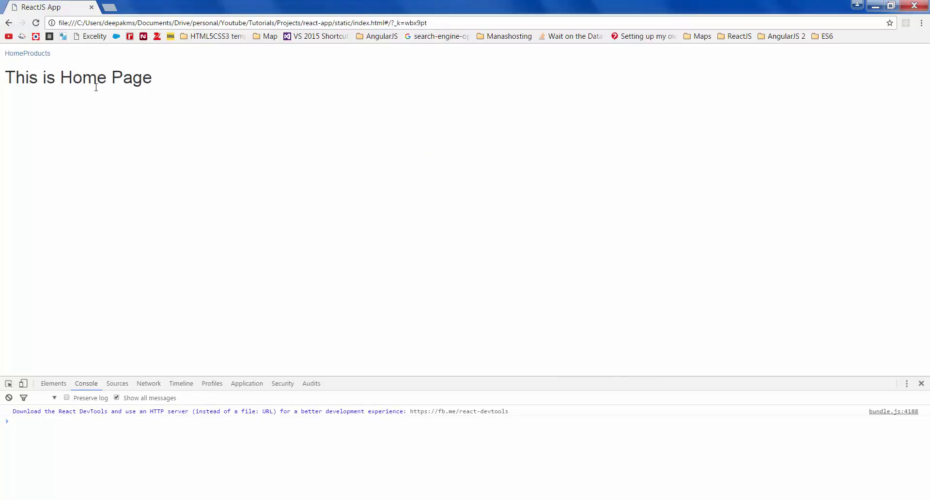
{"action": "mouse_move", "coordinate": [14, 54]}
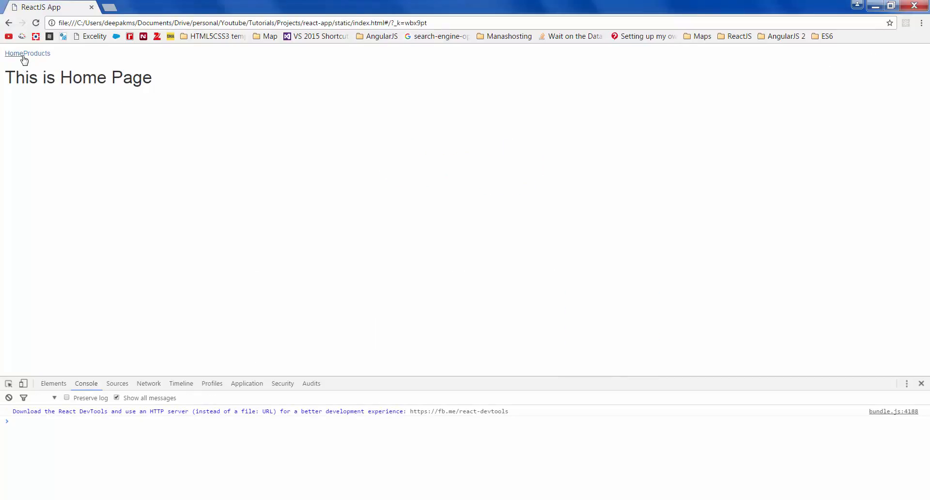
{"action": "left_click", "coordinate": [35, 54]}
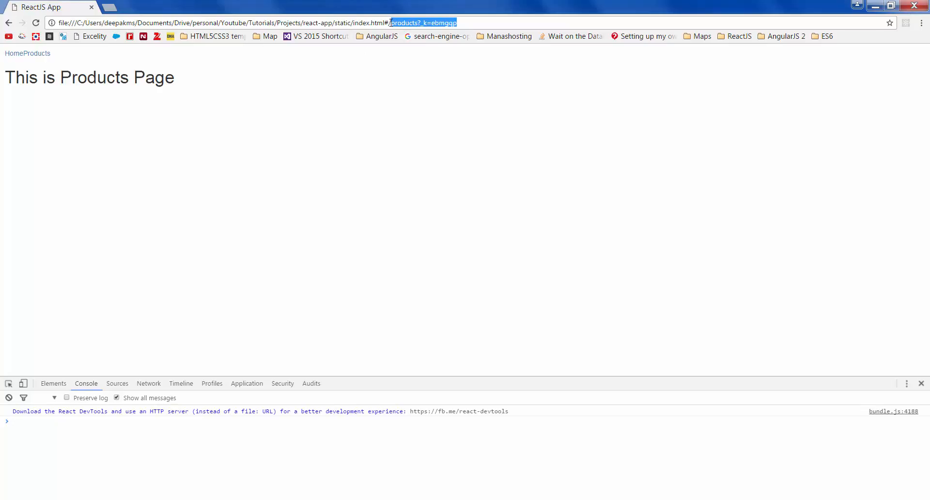
{"action": "type", "text": "laskdfl"}
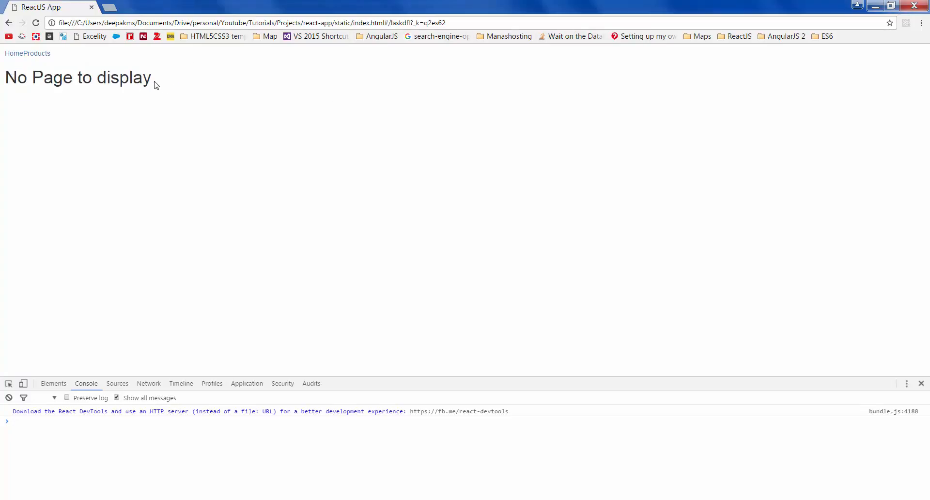
{"action": "mouse_move", "coordinate": [256, 128]}
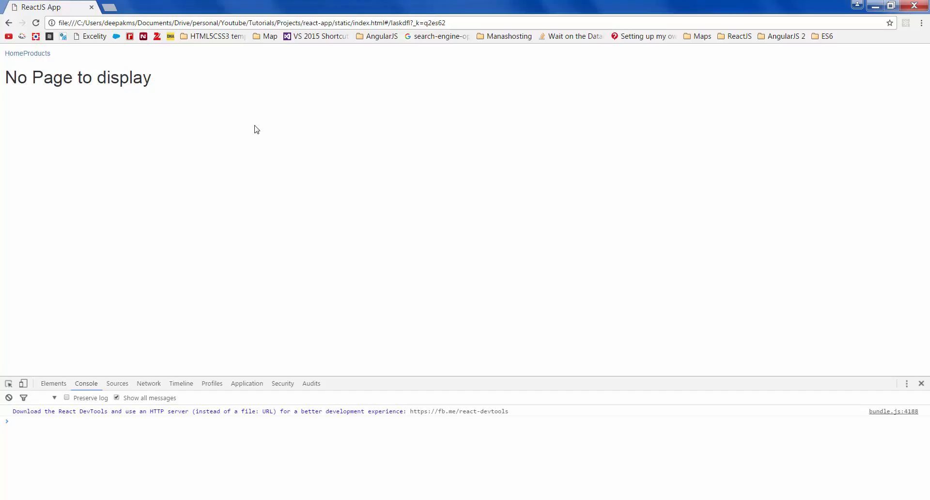
{"action": "left_click", "coordinate": [30, 54]}
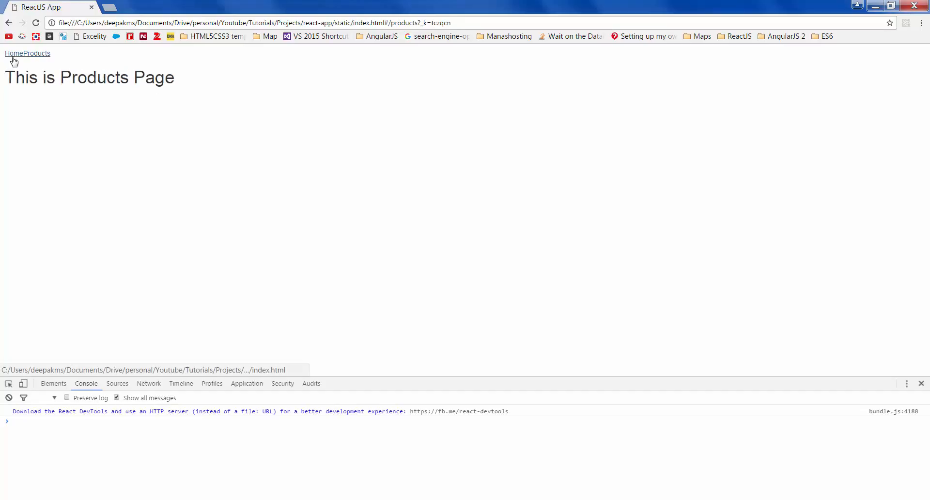
{"action": "left_click", "coordinate": [35, 53]}
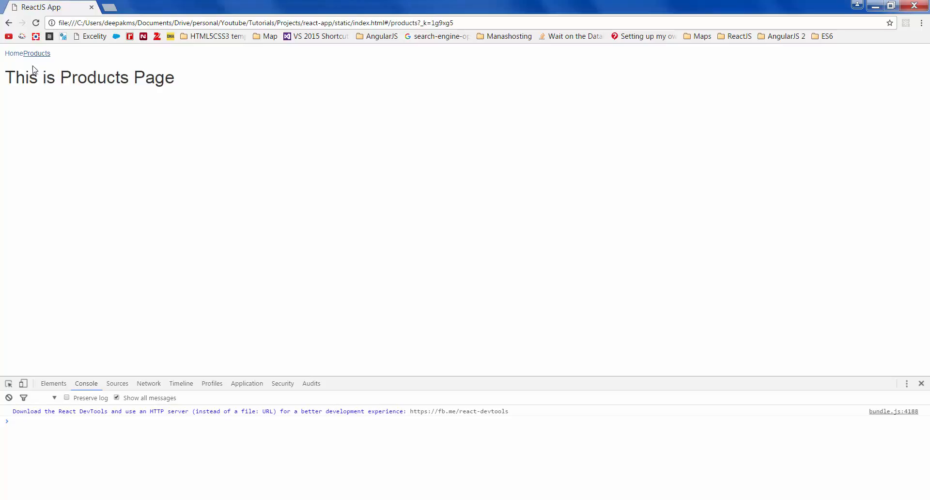
{"action": "mouse_move", "coordinate": [36, 63]}
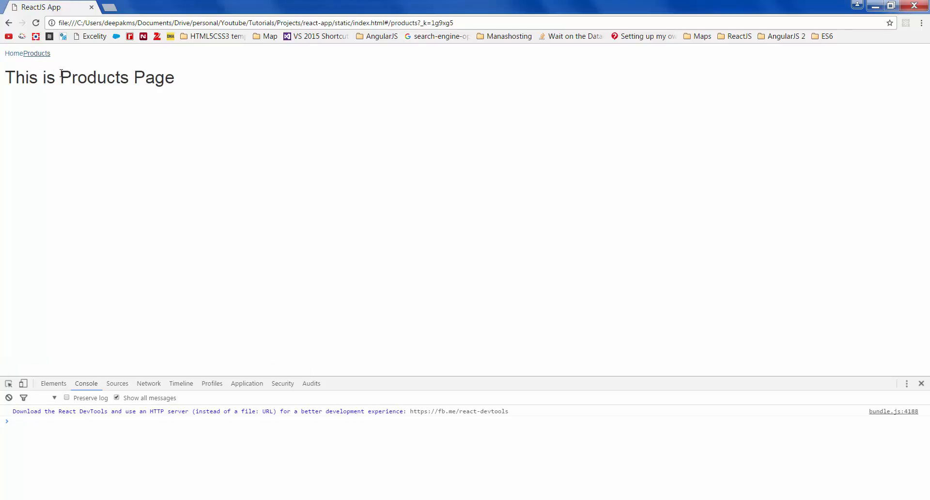
{"action": "mouse_move", "coordinate": [178, 118]}
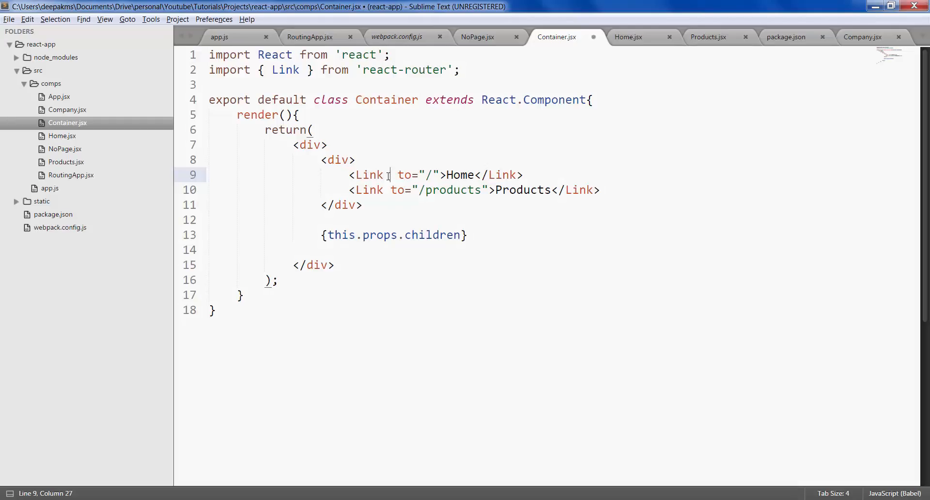
- Add activeStyle={{color: '#ff0000', fontSize: 18}} to the Home Link in Container.jsx
{"action": "type", "text": "activeSt"}
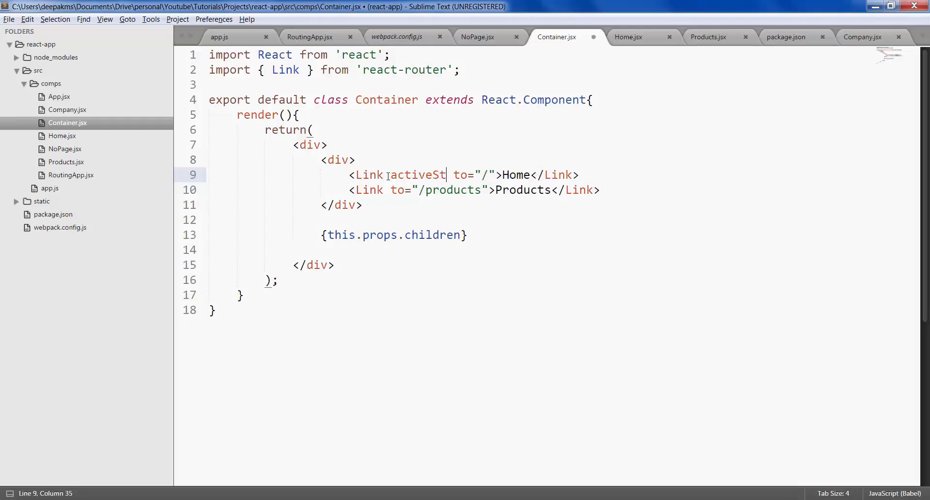
{"action": "type", "text": "yle="}
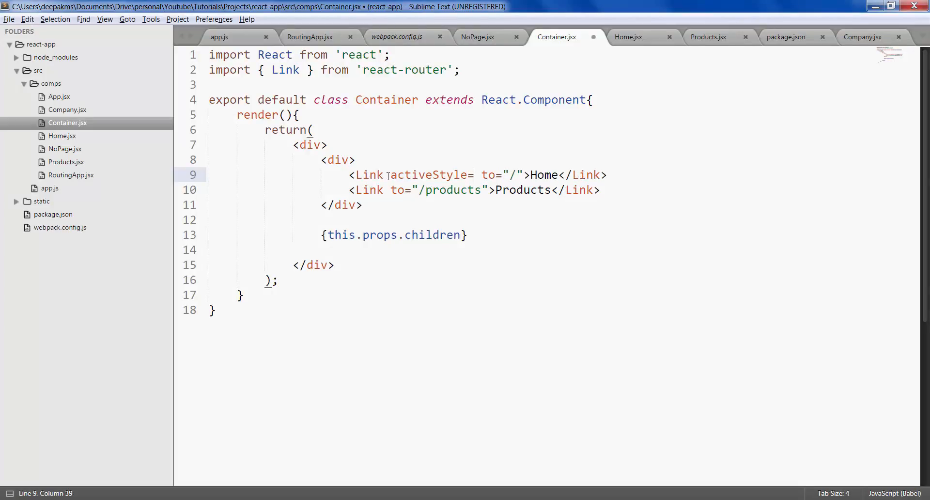
{"action": "type", "text": "{{}}"}
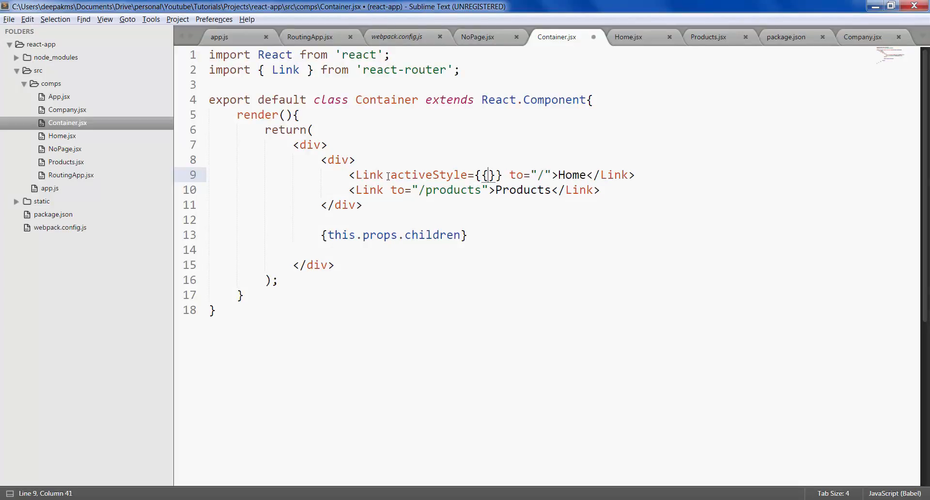
{"action": "type", "text": "coloe"}
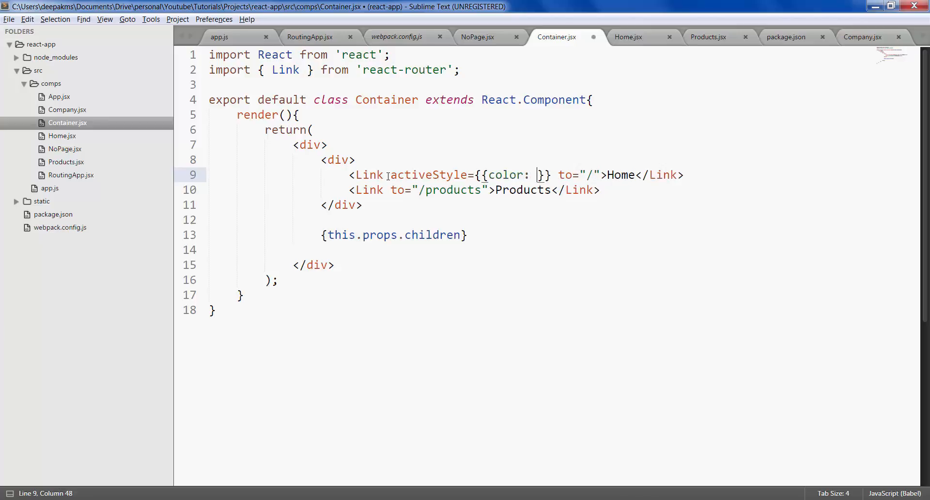
{"action": "type", "text": "''"}
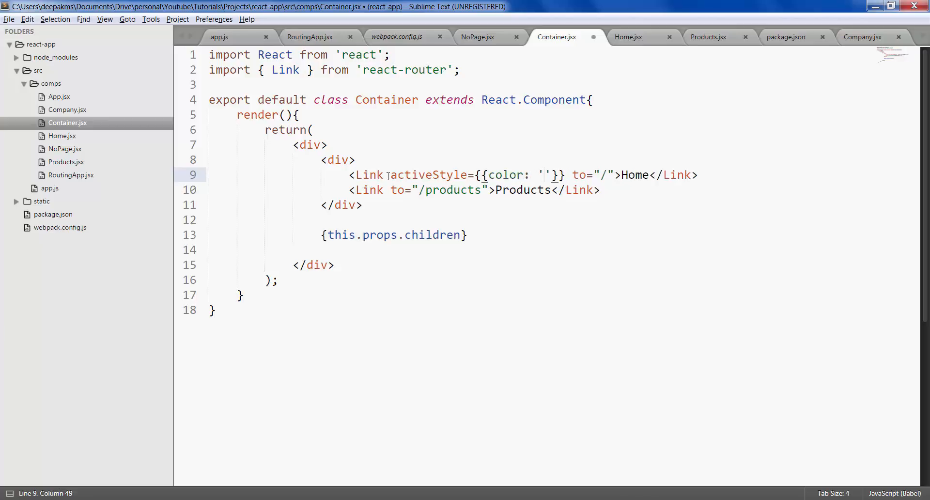
{"action": "type", "text": "#f"}
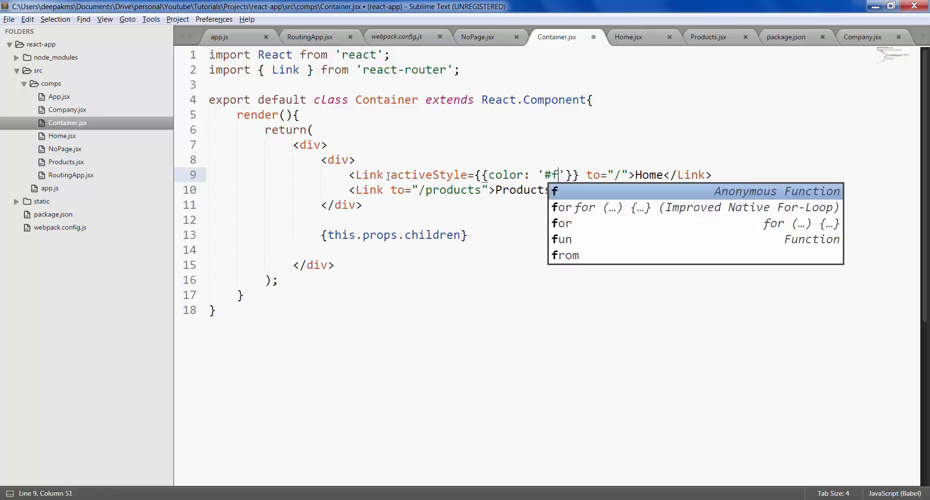
{"action": "type", "text": "f0000"}
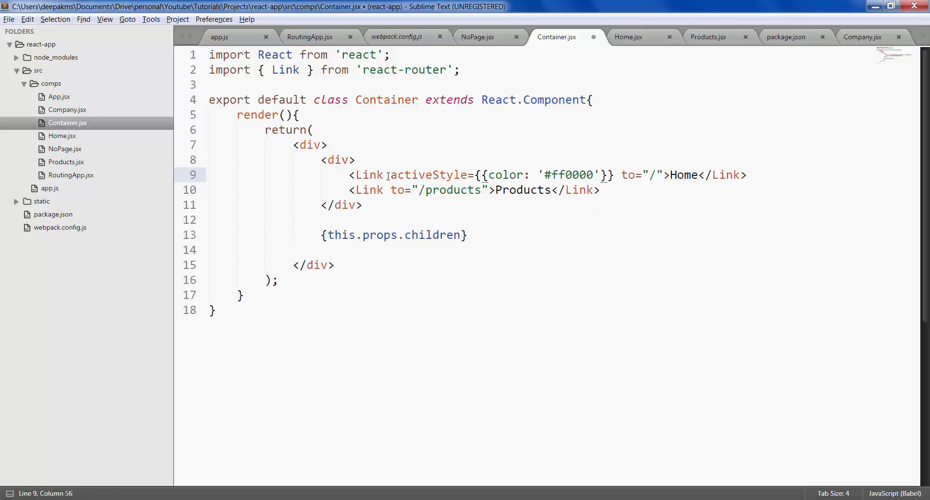
{"action": "type", "text": ", fontSize:"}
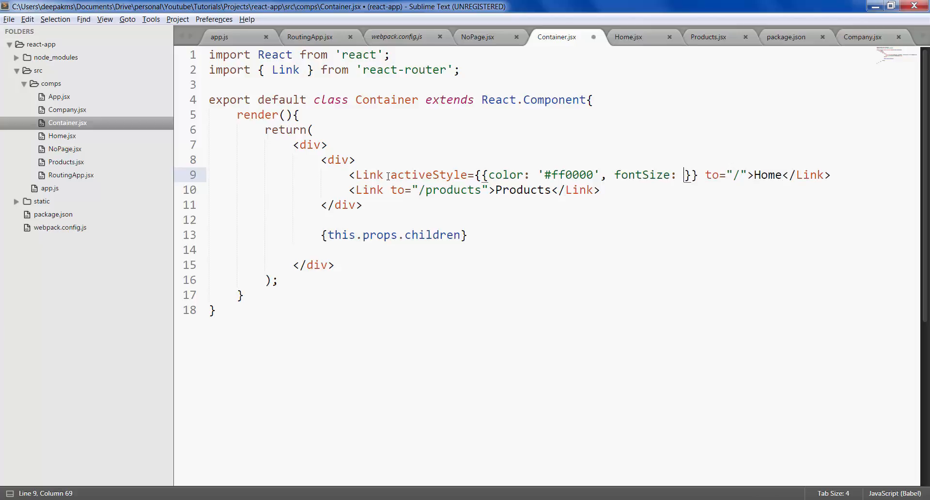
{"action": "type", "text": "18"}
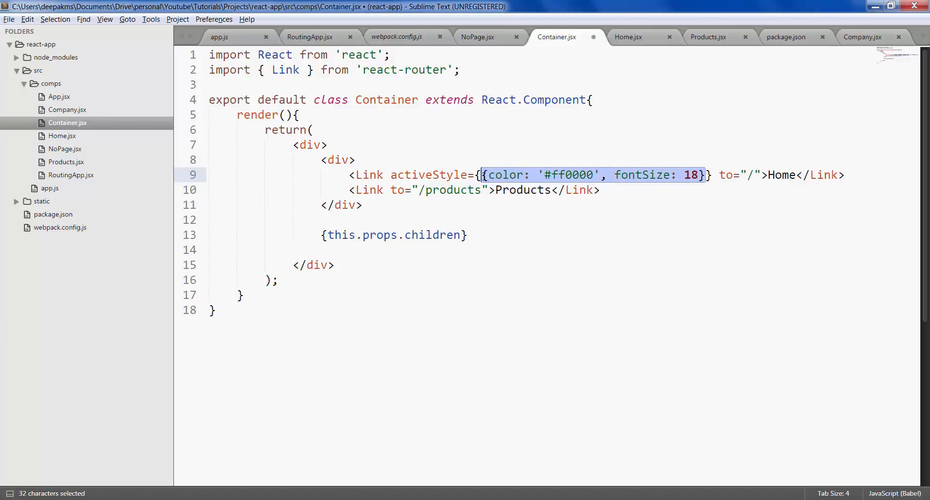
- Declare let style = {color: '#ff0000', fontSize: 18}; in render() and set activeStyle={style} on the links
{"action": "key", "text": "Ctrl+x"}
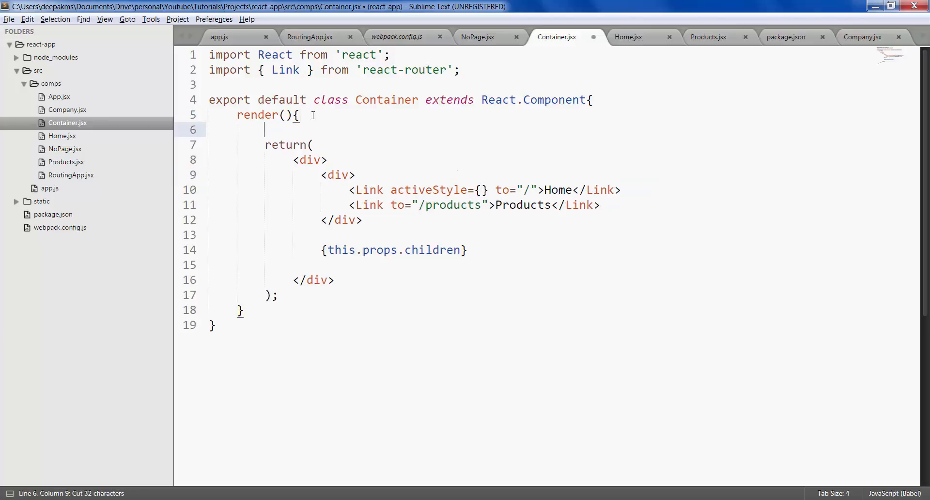
{"action": "type", "text": "let"}
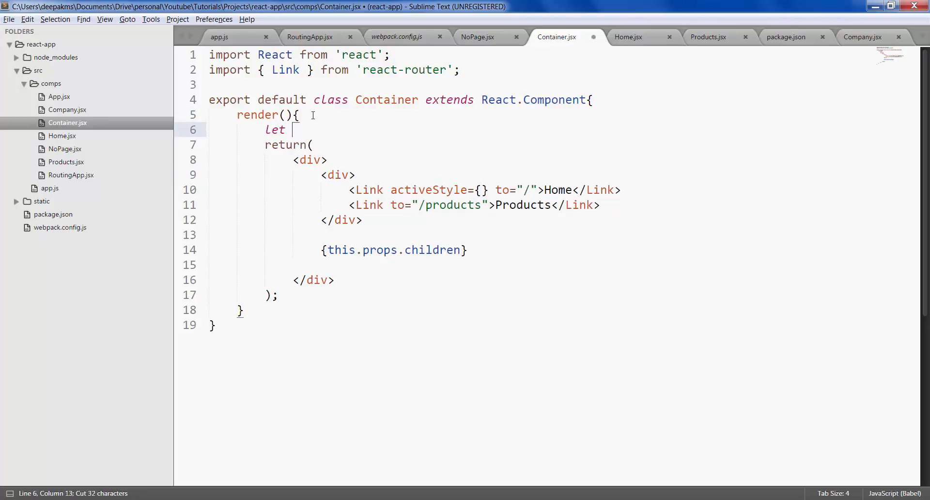
{"action": "type", "text": "style ="}
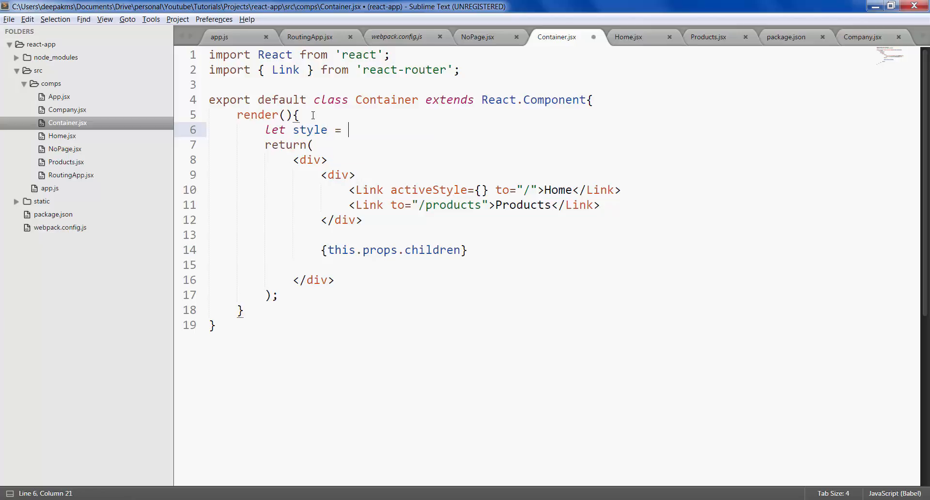
{"action": "type", "text": "{color: '#ff0000', fontSize: 18};"}
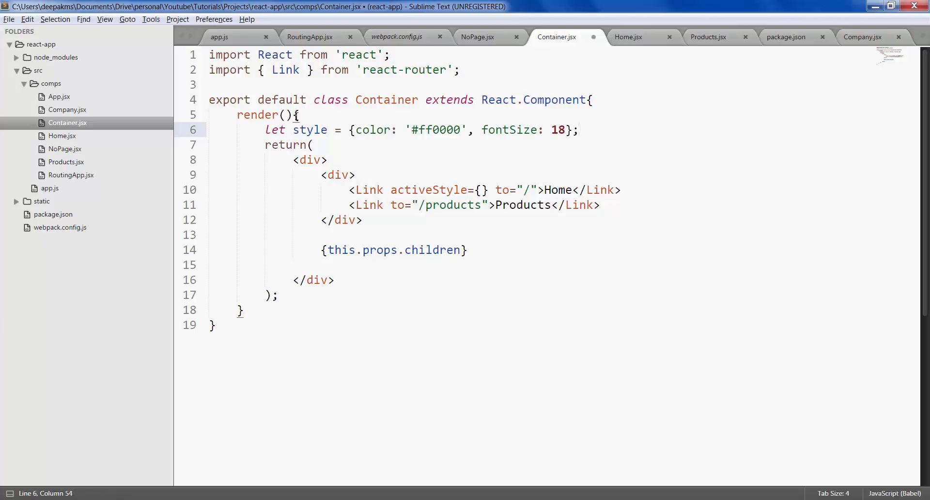
{"action": "double_click", "coordinate": [308, 130]}
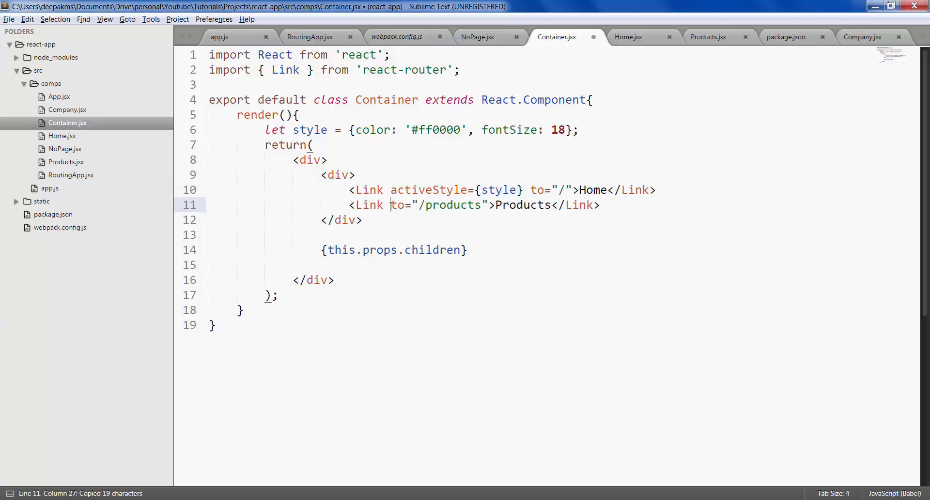
{"action": "type", "text": "activeStyle={style}"}
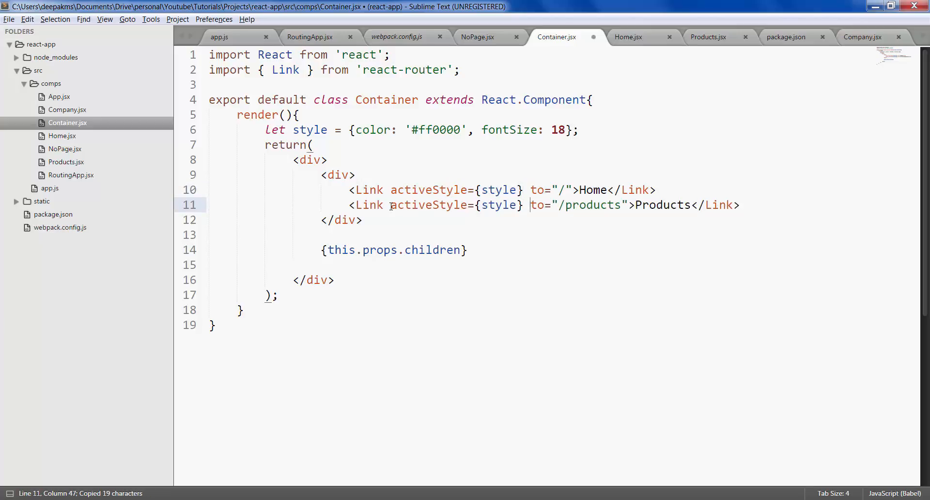
{"action": "key", "text": "alt+tab"}
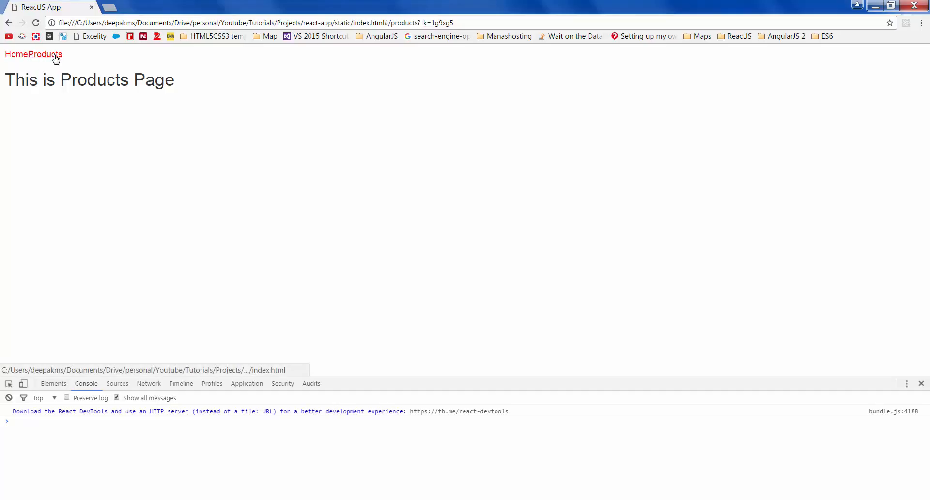
{"action": "mouse_move", "coordinate": [43, 59]}
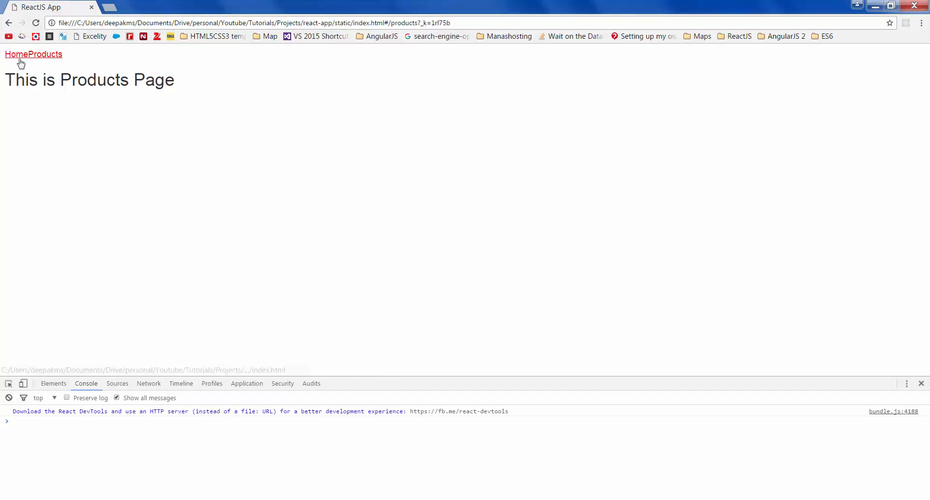
- Open the Products page and confirm both Home and Products links appear red
{"action": "left_click", "coordinate": [43, 54]}
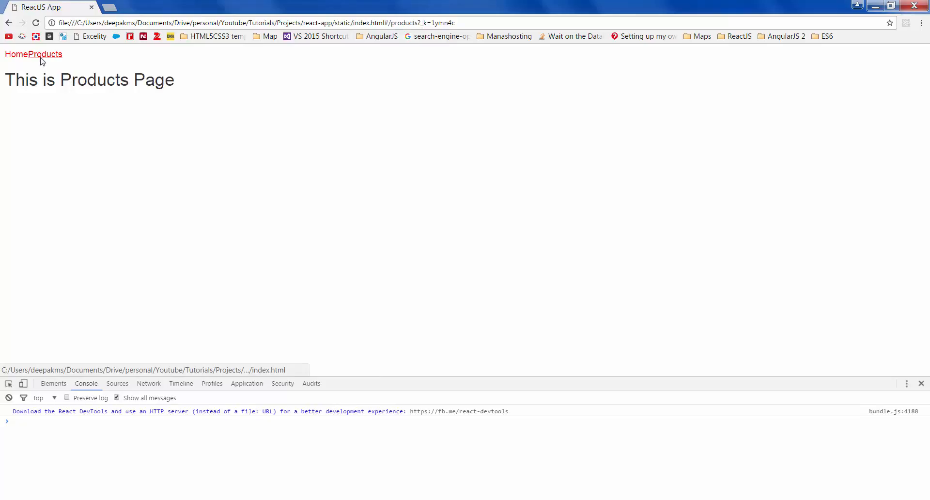
{"action": "mouse_move", "coordinate": [34, 60]}
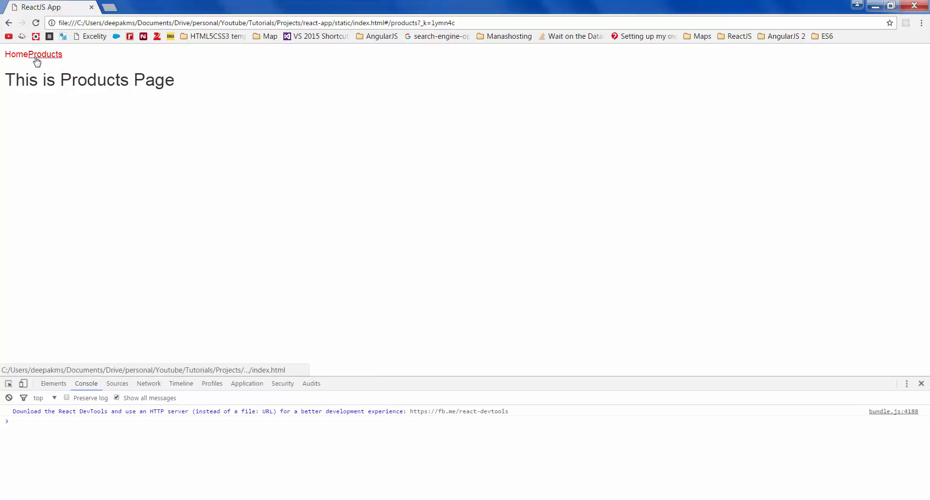
{"action": "mouse_move", "coordinate": [44, 64]}
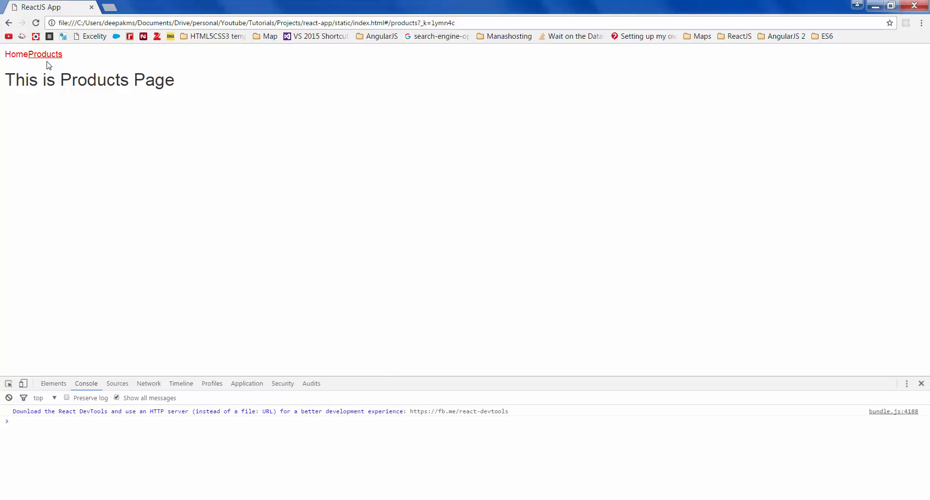
{"action": "mouse_move", "coordinate": [14, 59]}
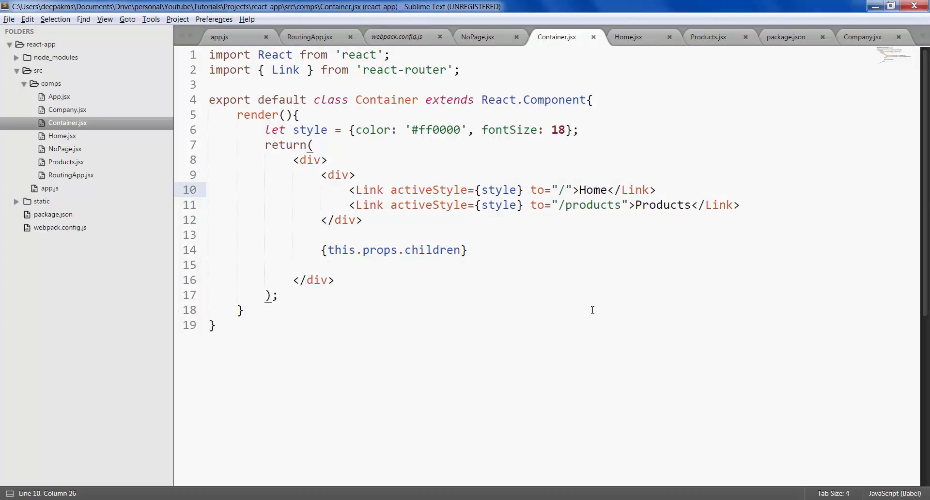
- Add onlyActiveOnIndex to the Home and Products Link tags and save Container.jsx
{"action": "type", "text": "onlyActiveOnIndex"}
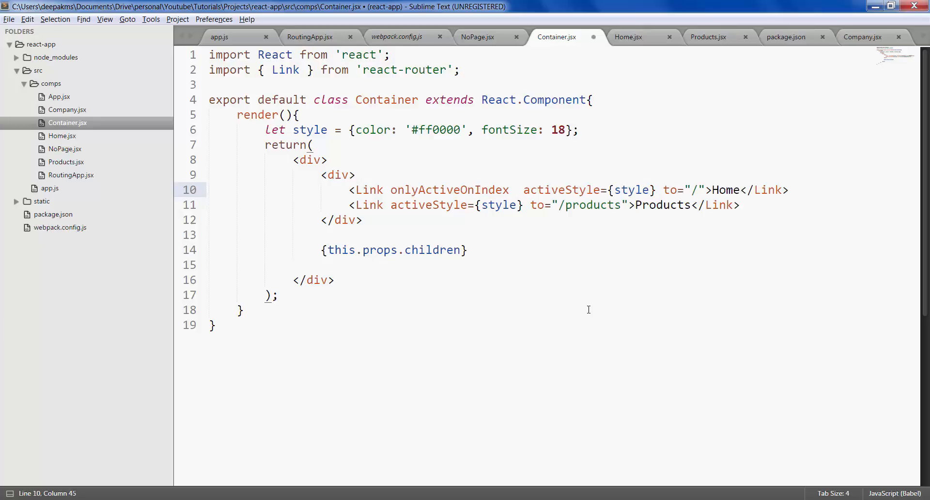
{"action": "left_click", "coordinate": [384, 205]}
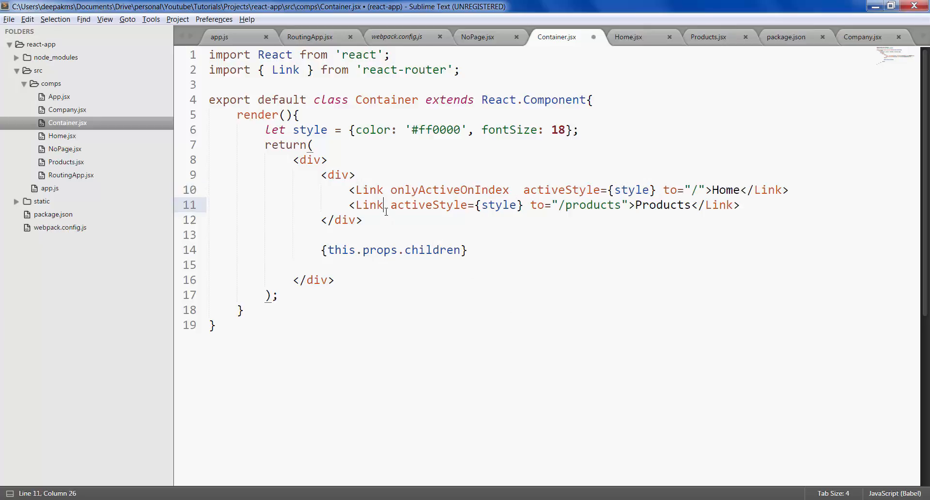
{"action": "type", "text": "onlyActiveOnIndex"}
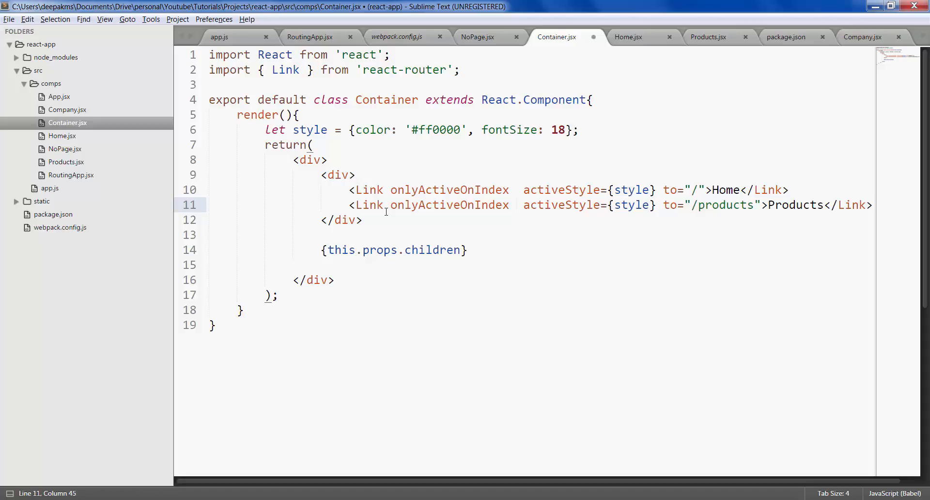
{"action": "key", "text": "ctrl+s"}
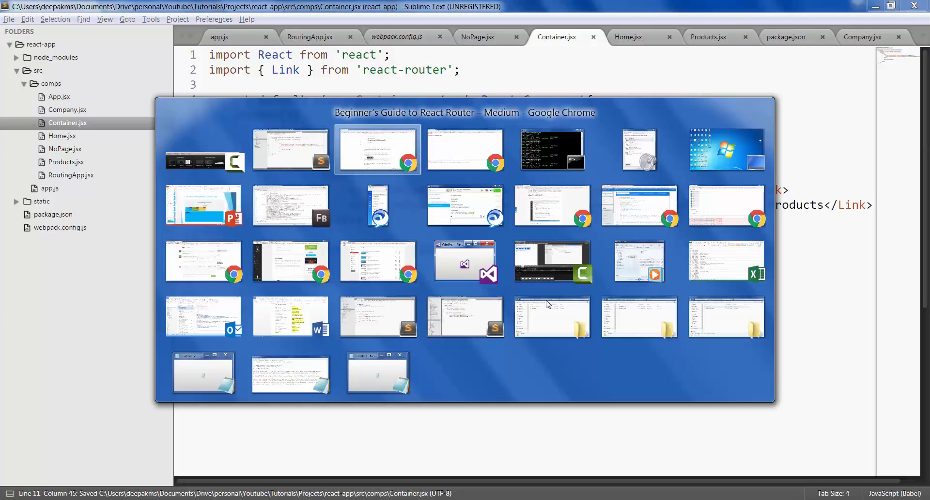
- Switch between the Home, Products and Home pages to check which link shows red
{"action": "left_click", "coordinate": [377, 148]}
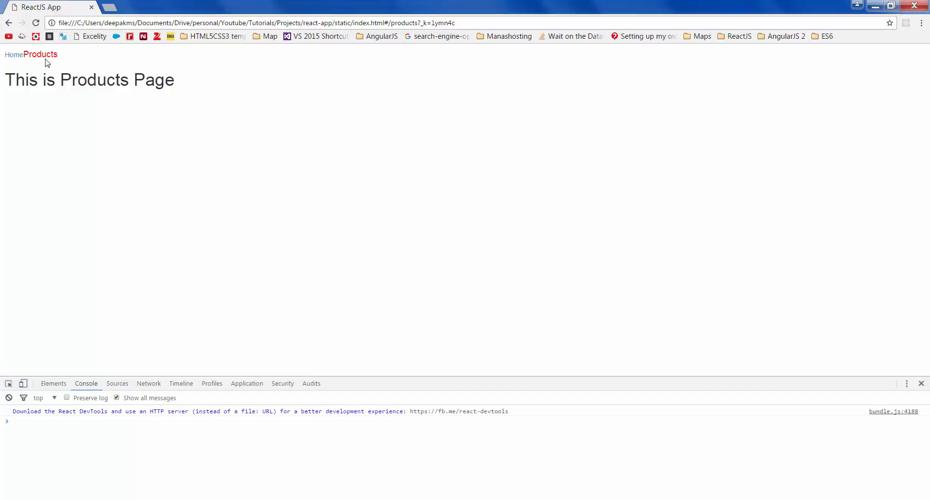
{"action": "mouse_move", "coordinate": [15, 58]}
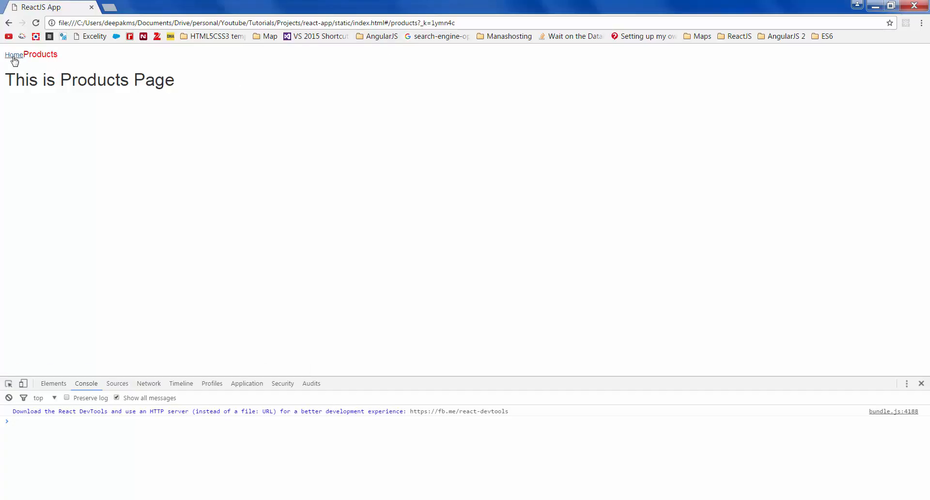
{"action": "left_click", "coordinate": [14, 53]}
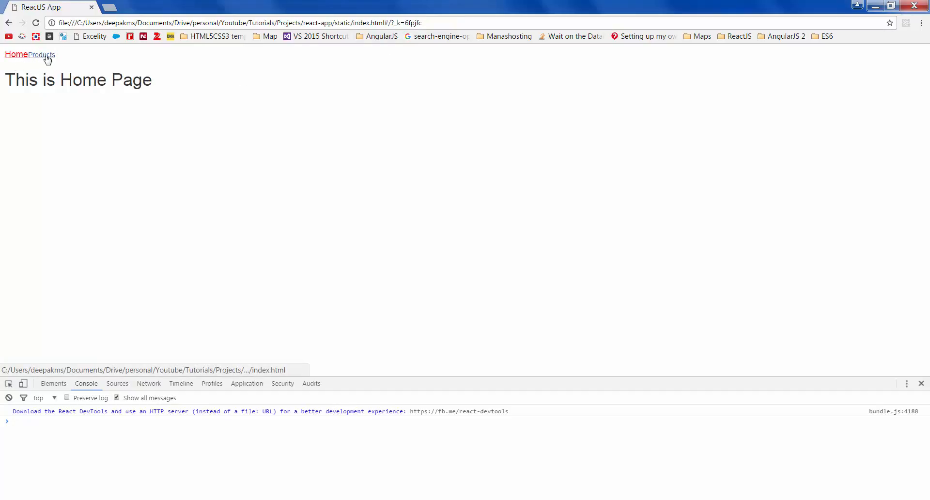
{"action": "left_click", "coordinate": [41, 54]}
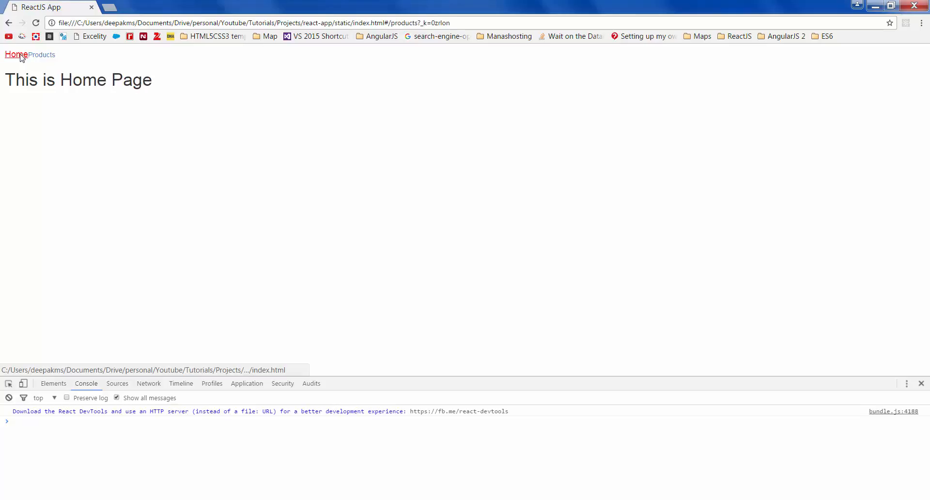
{"action": "left_click", "coordinate": [16, 55]}
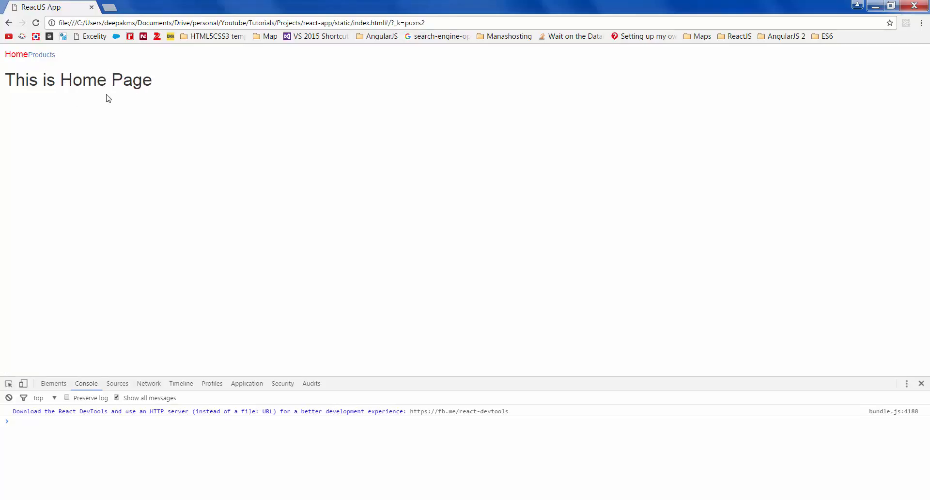
{"action": "key", "text": "alt+tab"}
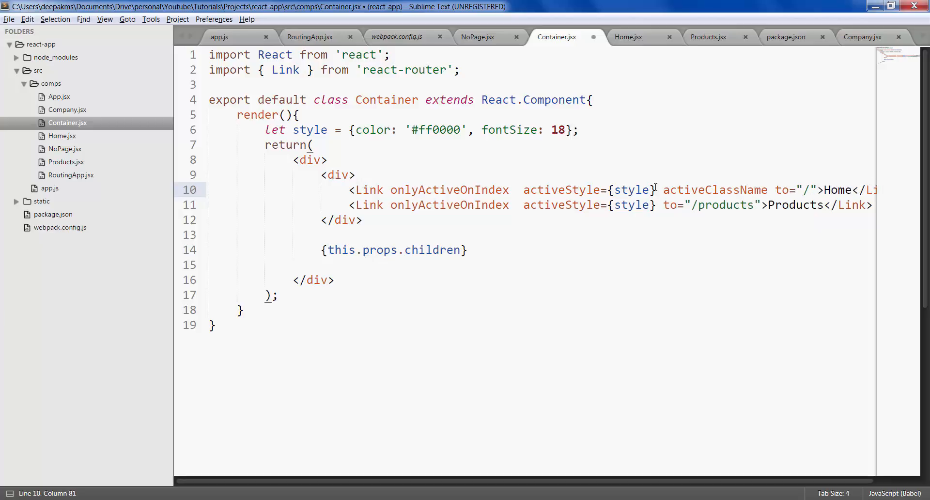
{"action": "type", "text": "=\"\""}
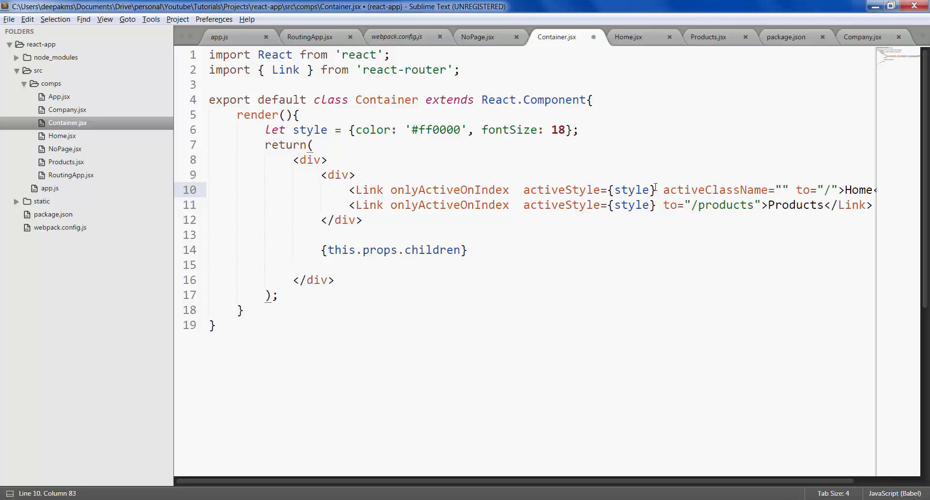
{"action": "type", "text": "redStyle"}
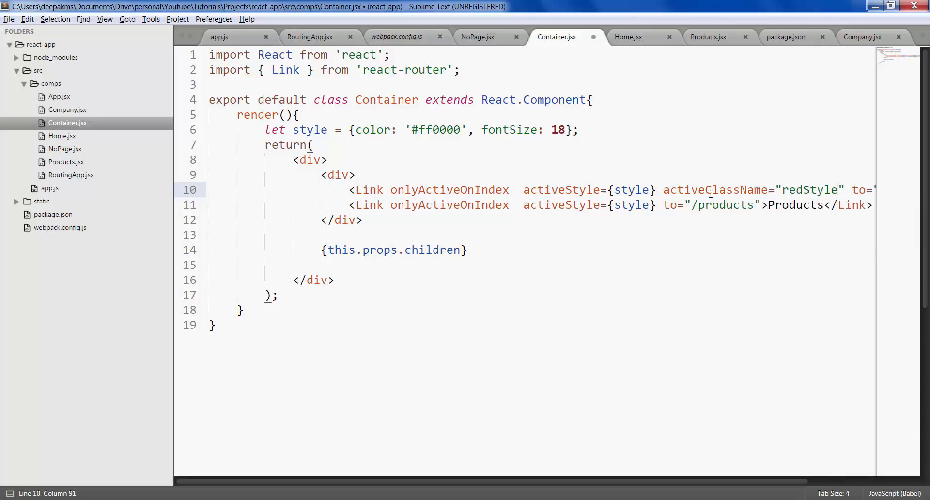
{"action": "double_click", "coordinate": [808, 190]}
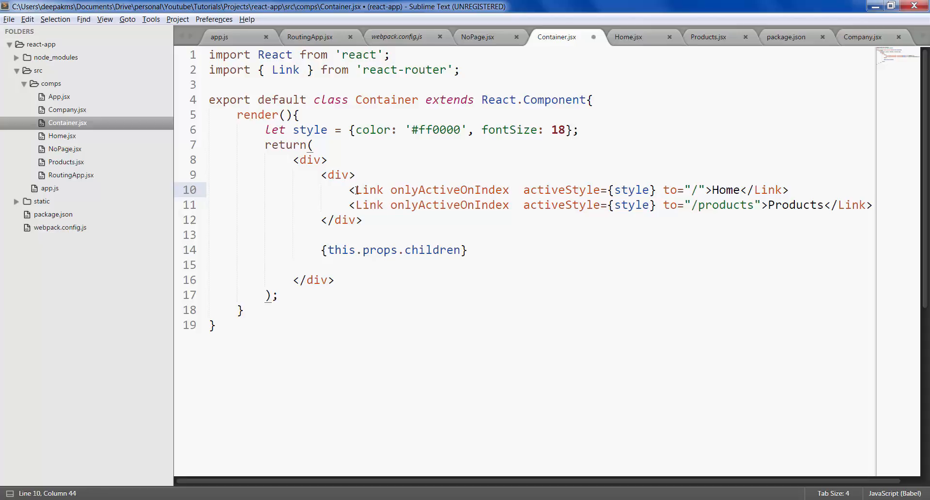
- Replace 'Link onlyActiveOnIndex' with IndexLink on the Home and Products links, including closing tags
{"action": "left_click_drag", "start_coordinate": [356, 190], "coordinate": [467, 190]}
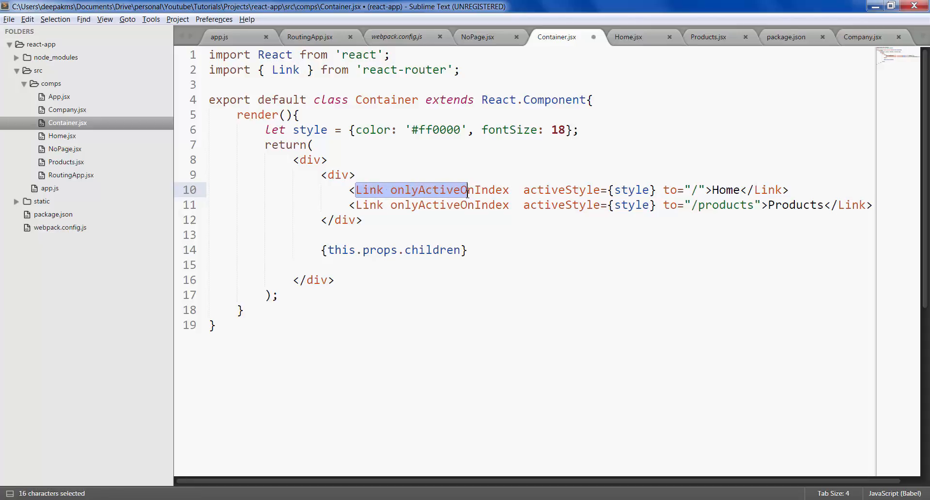
{"action": "type", "text": "IndexLink"}
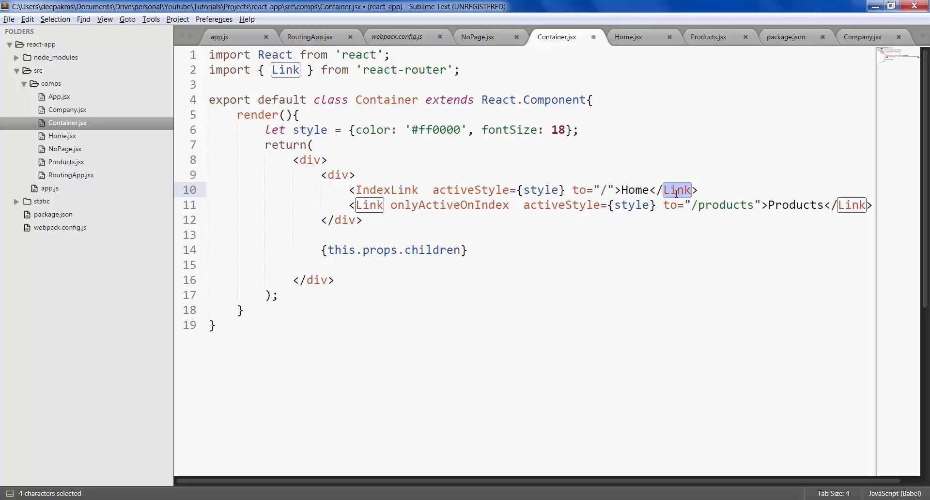
{"action": "type", "text": "IndexLink"}
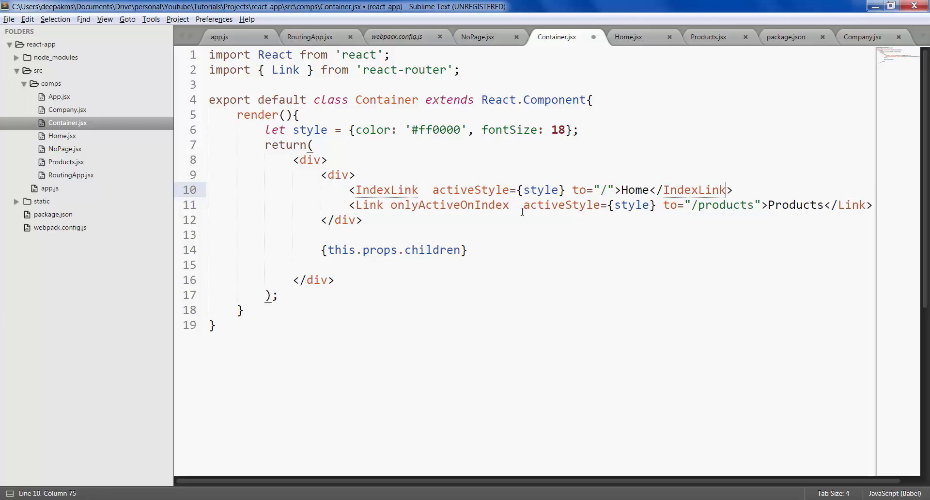
{"action": "left_click_drag", "start_coordinate": [359, 205], "coordinate": [509, 204]}
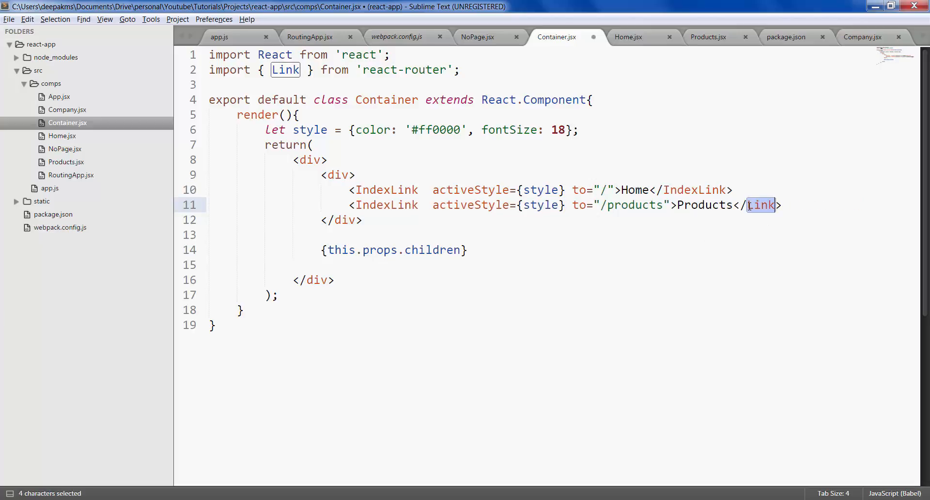
{"action": "type", "text": "IndexLink"}
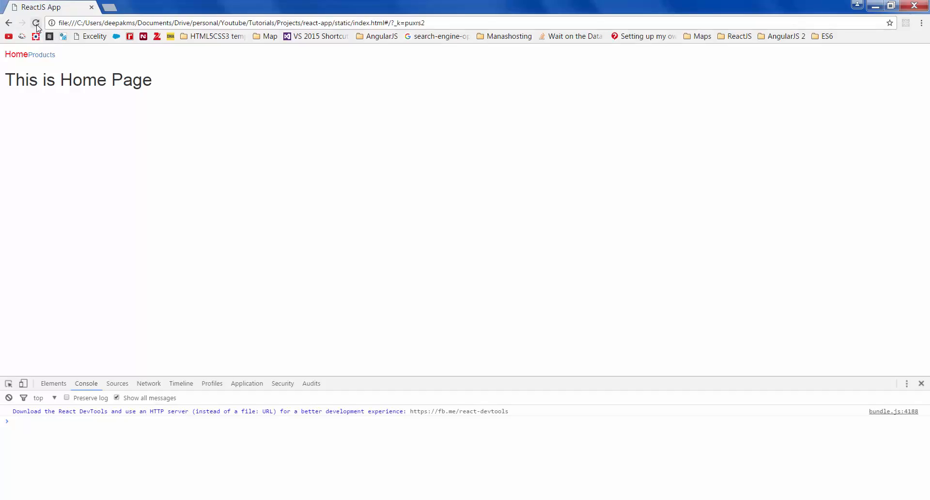
- Reload the app and switch between Products and Home, confirming only the current link is red
{"action": "left_click", "coordinate": [35, 22]}
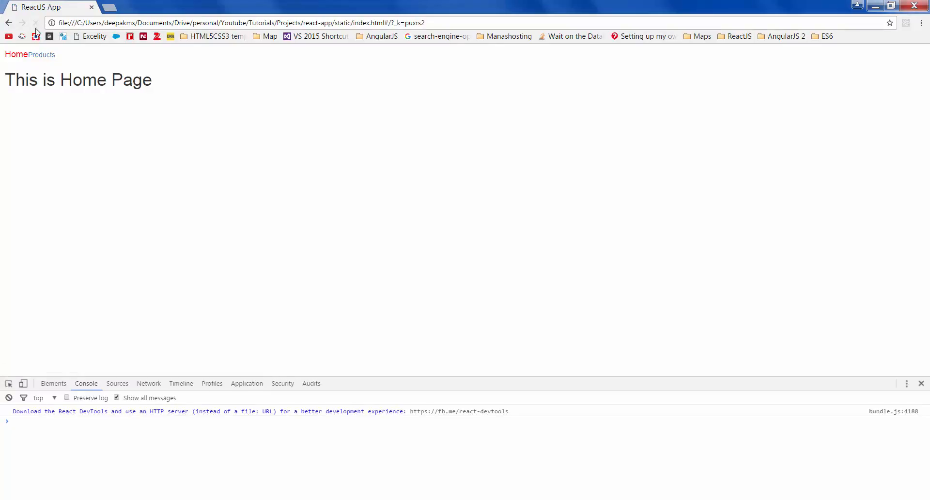
{"action": "left_click", "coordinate": [41, 55]}
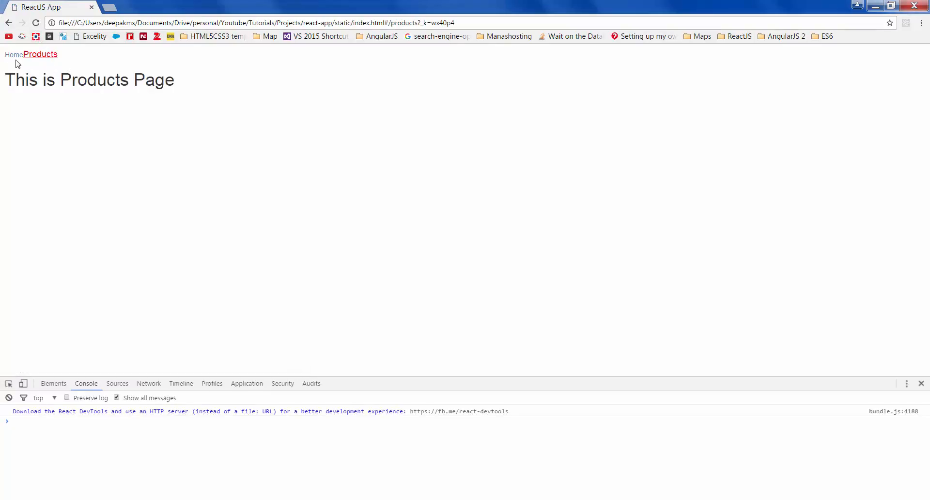
{"action": "left_click", "coordinate": [40, 54]}
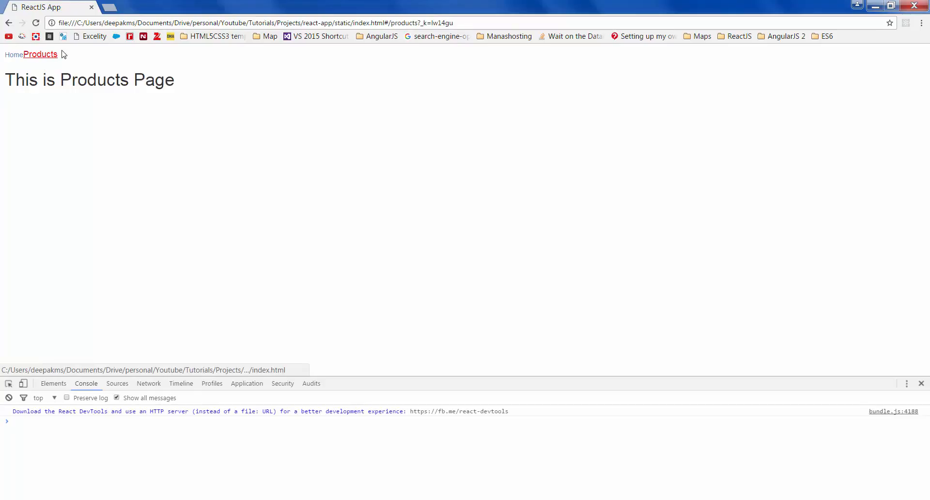
{"action": "left_click", "coordinate": [40, 54]}
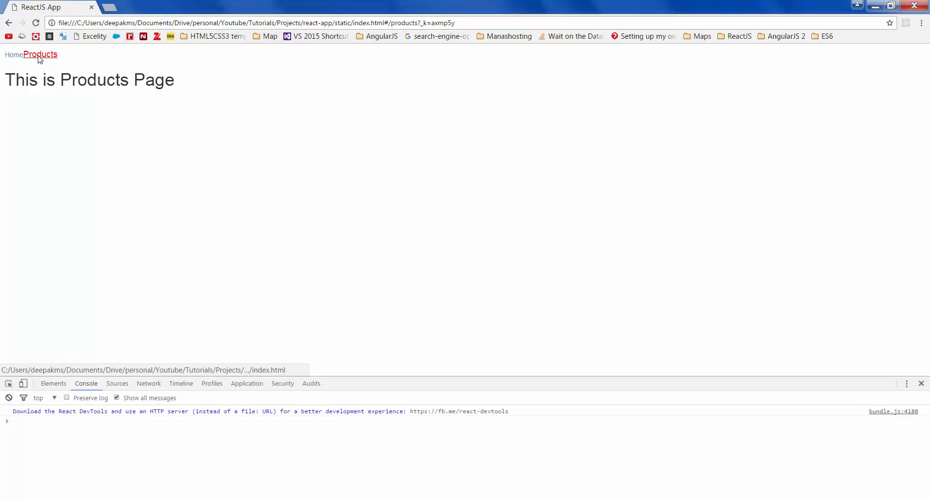
{"action": "left_click", "coordinate": [15, 55]}
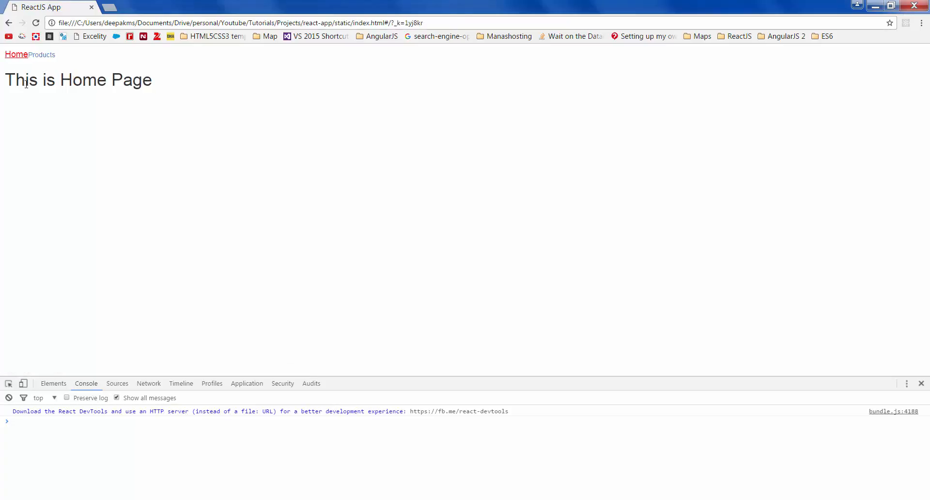
{"action": "left_click_drag", "start_coordinate": [25, 80], "coordinate": [133, 80]}
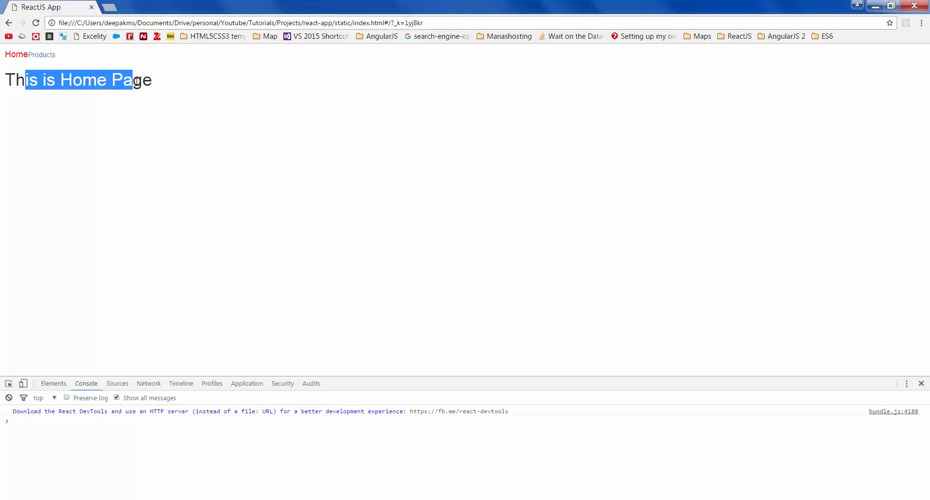
{"action": "left_click", "coordinate": [18, 64]}
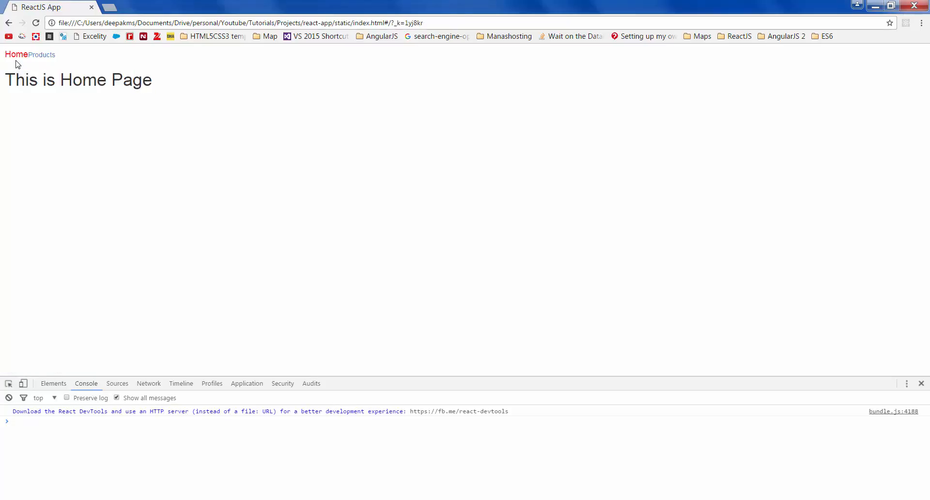
{"action": "left_click_drag", "start_coordinate": [14, 79], "coordinate": [121, 80]}
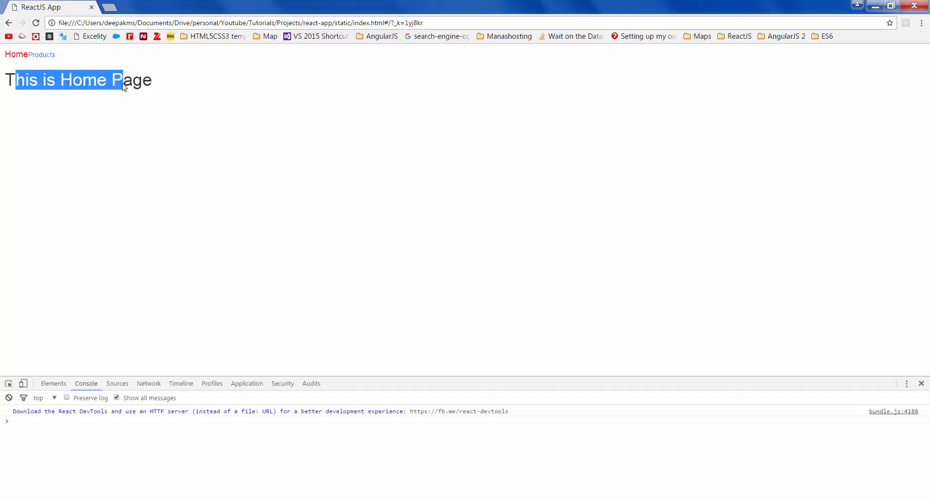
{"action": "mouse_move", "coordinate": [46, 60]}
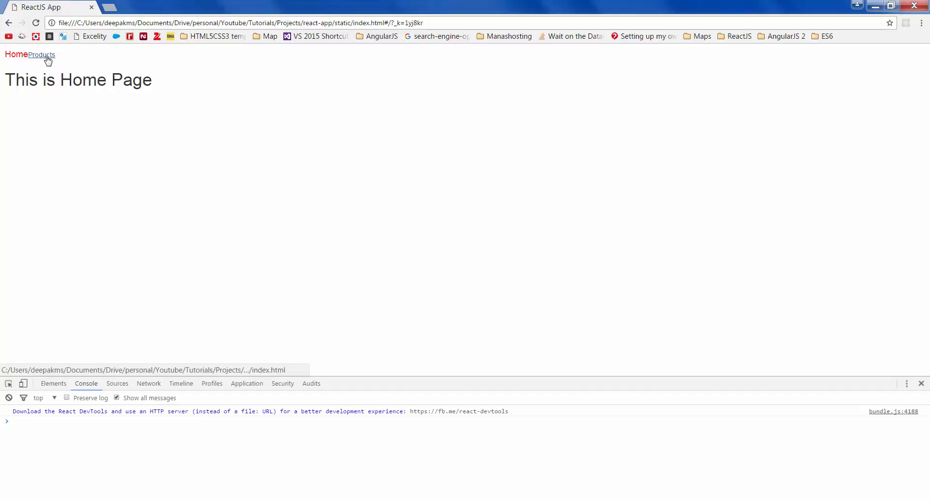
{"action": "left_click", "coordinate": [41, 55]}
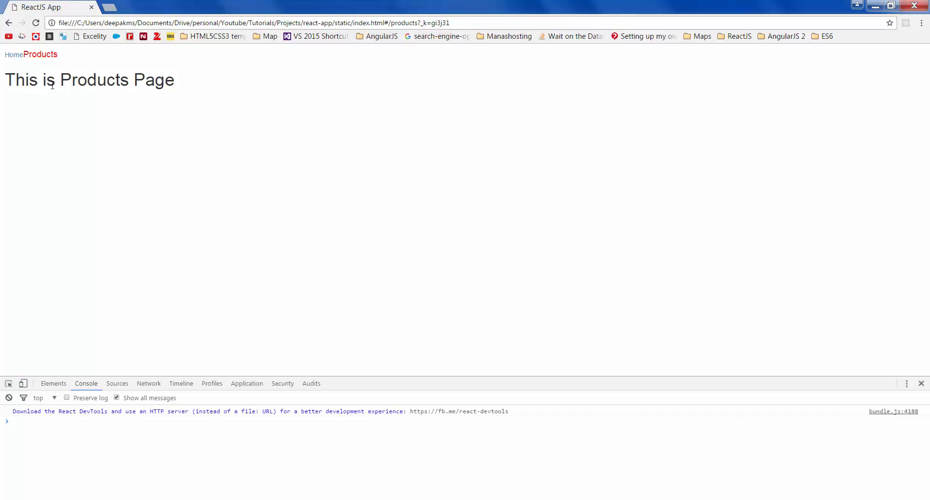
{"action": "mouse_move", "coordinate": [11, 56]}
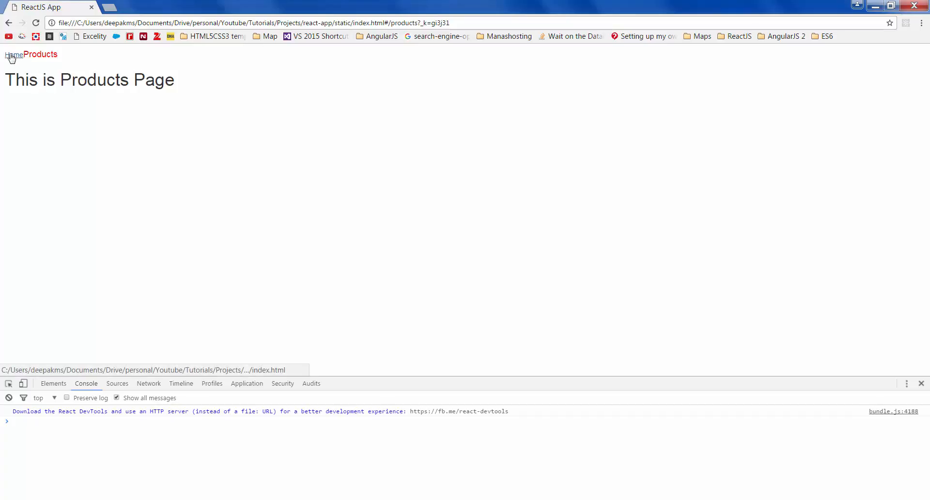